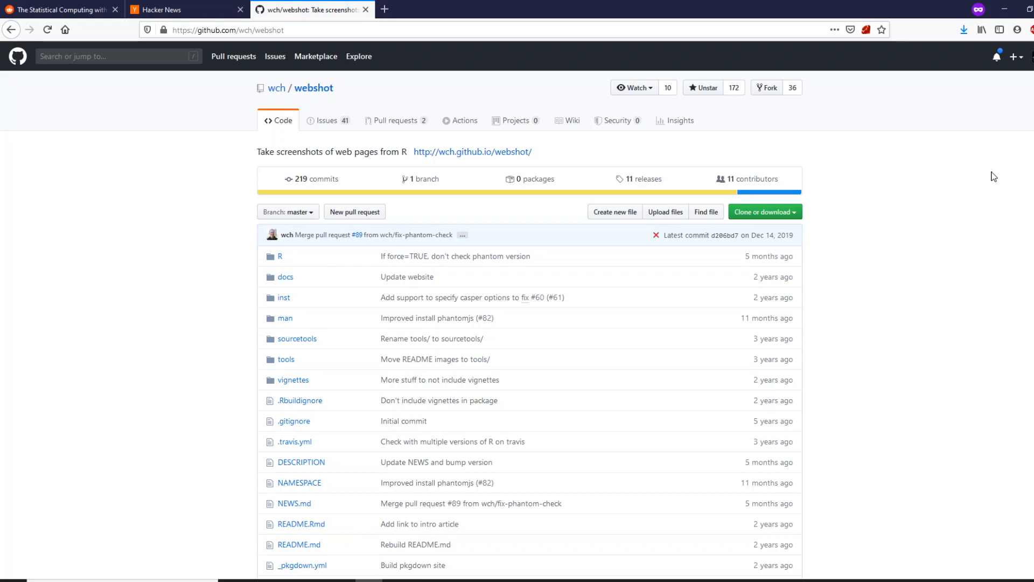
pyautogui.moveTo(314, 87)
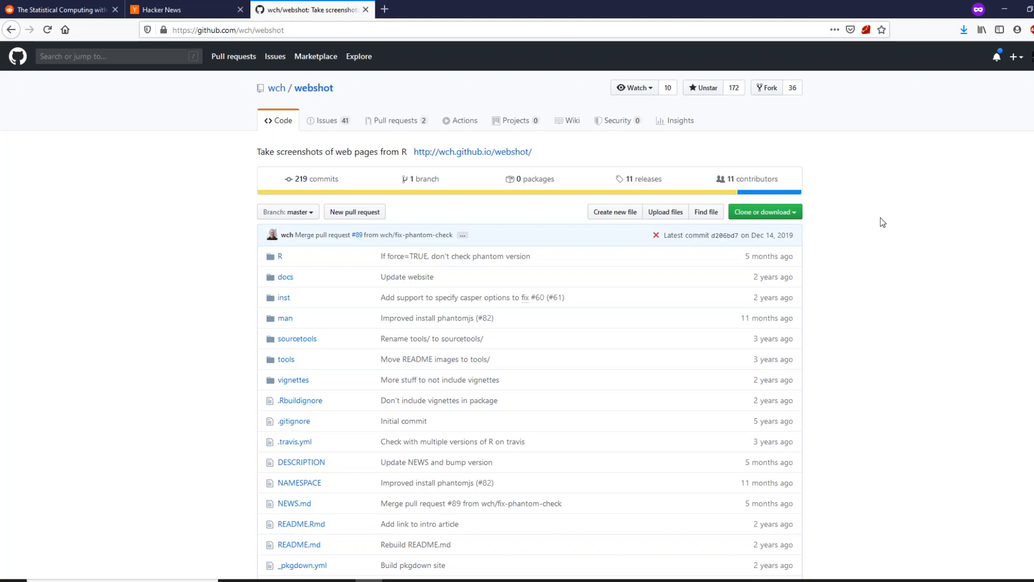
pyautogui.moveTo(274, 91)
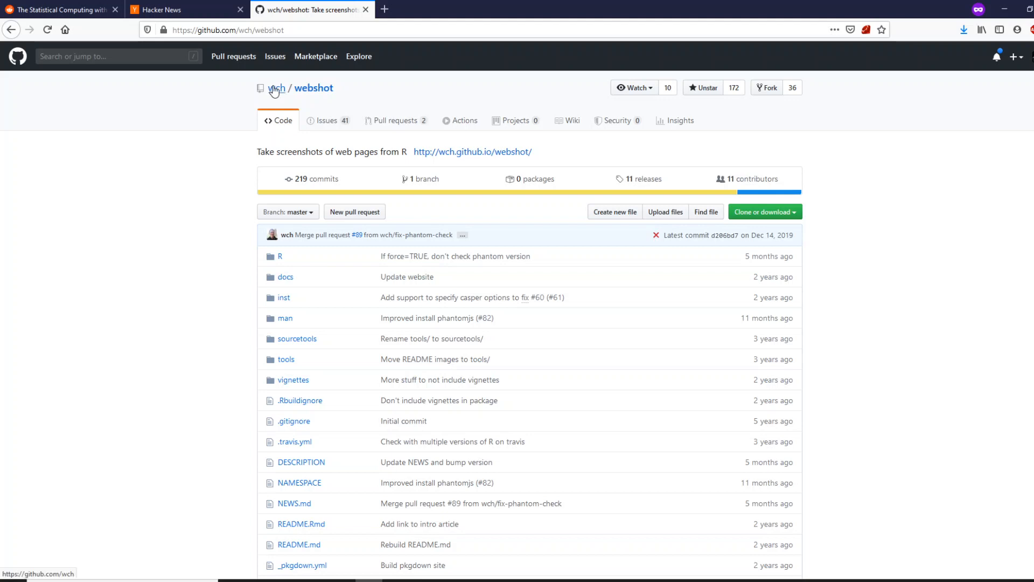
pyautogui.moveTo(274, 88)
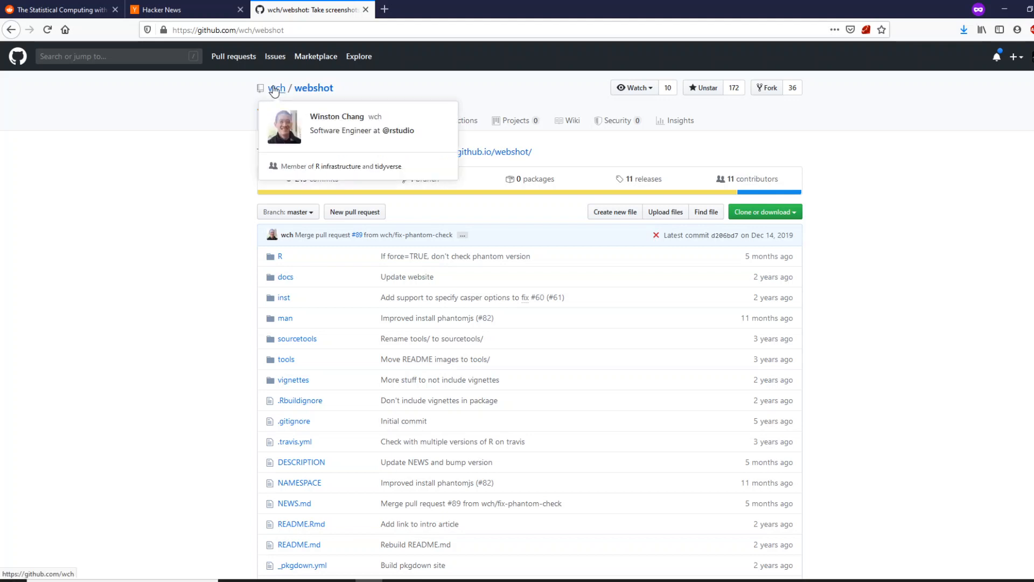
pyautogui.moveTo(623, 141)
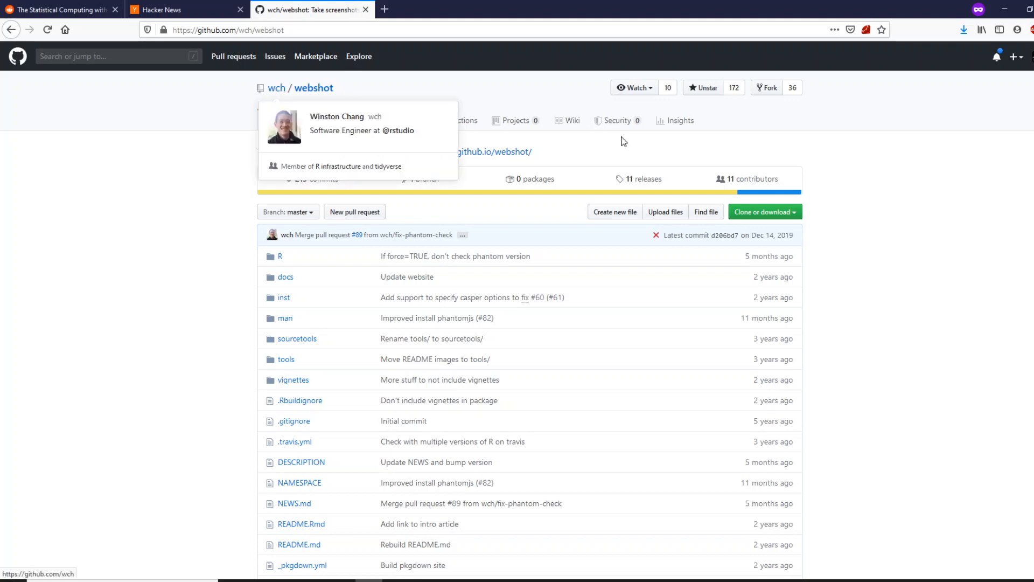
# - Select the install.packages("webshot") line in the README's Installation section
pyautogui.scroll(-3)
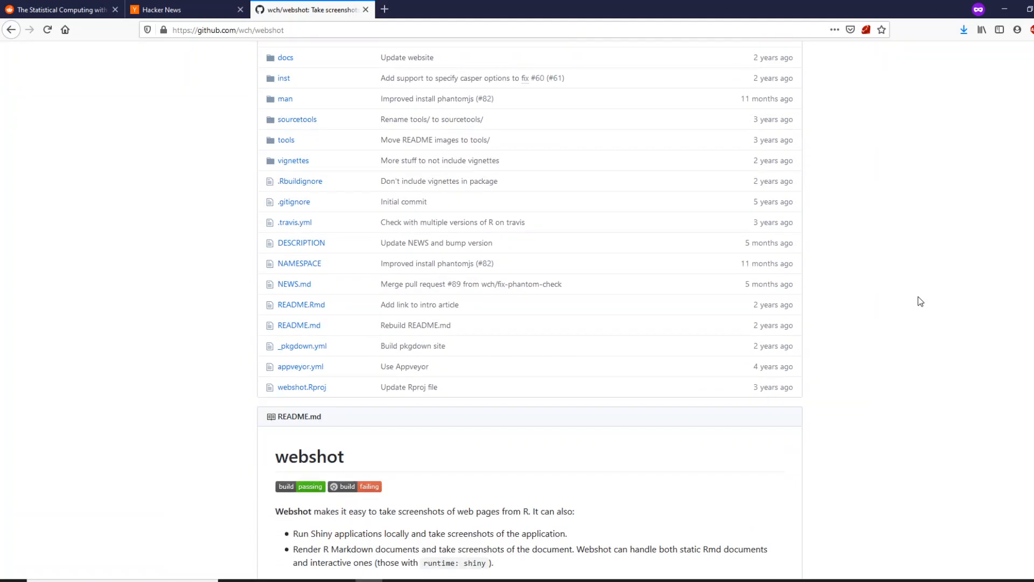
pyautogui.scroll(-3)
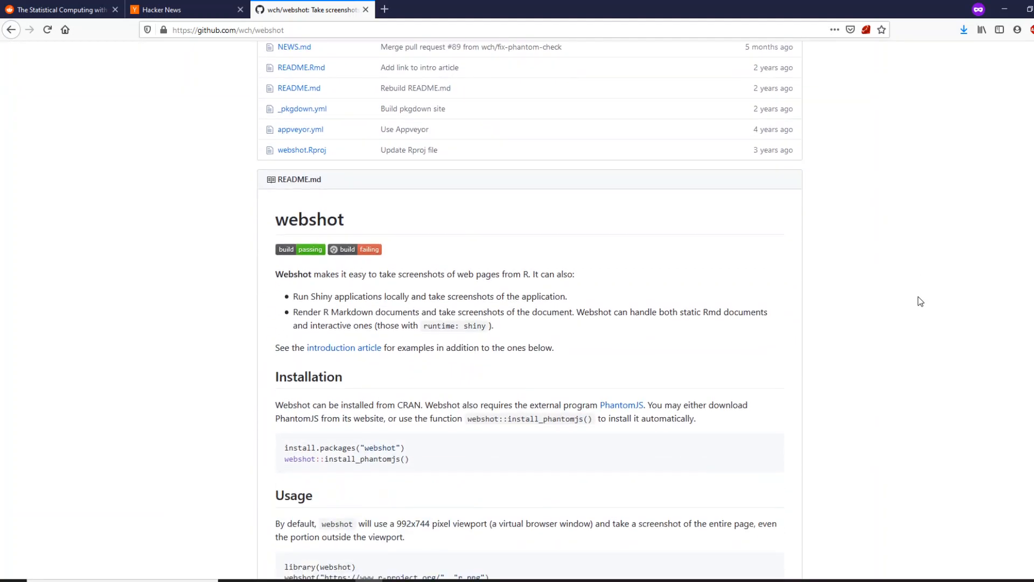
pyautogui.moveTo(375, 443)
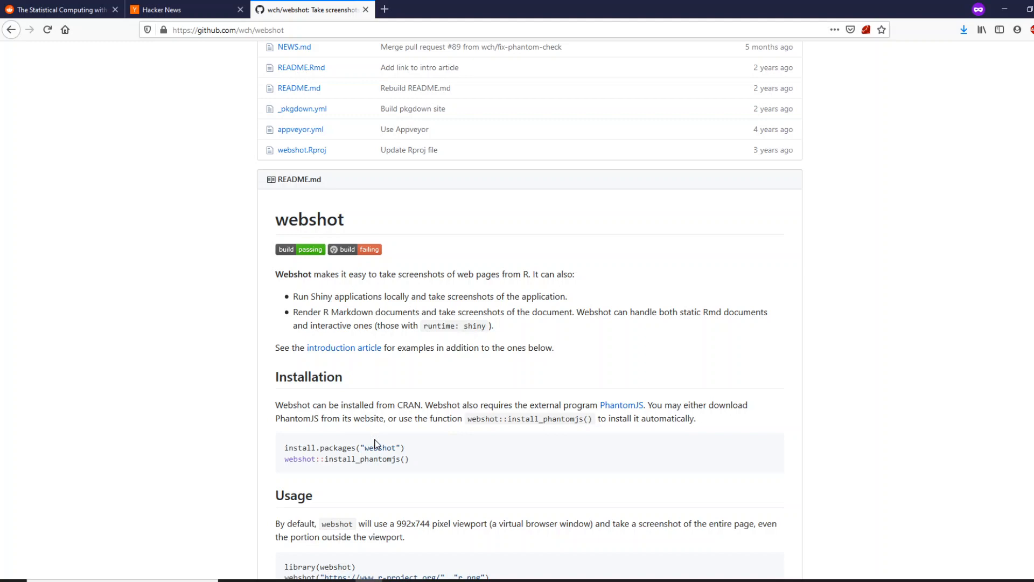
pyautogui.tripleClick(343, 447)
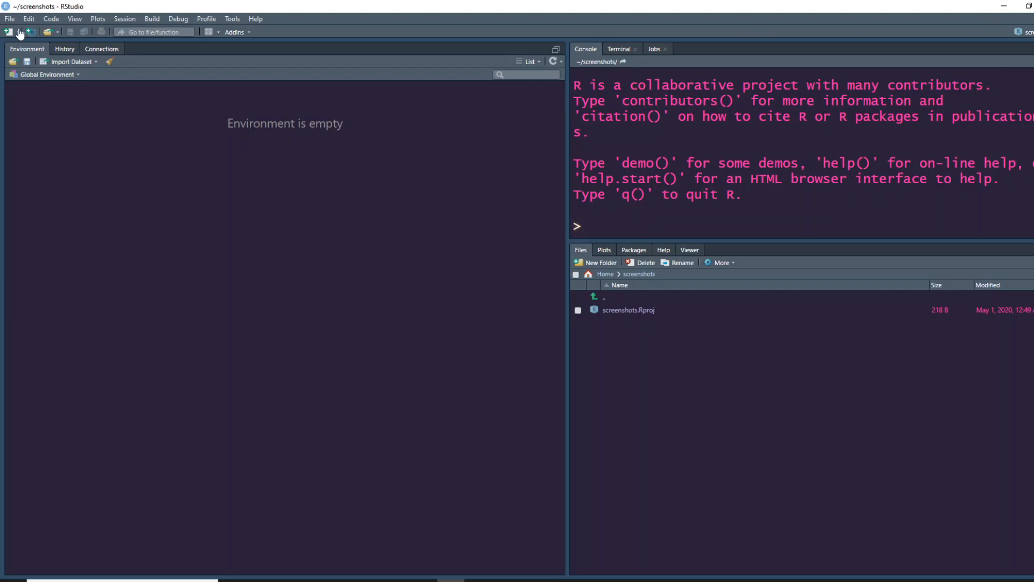
# - Start a new file in RStudio, then bring the webshot::install_phantomjs() line into view
pyautogui.click(9, 31)
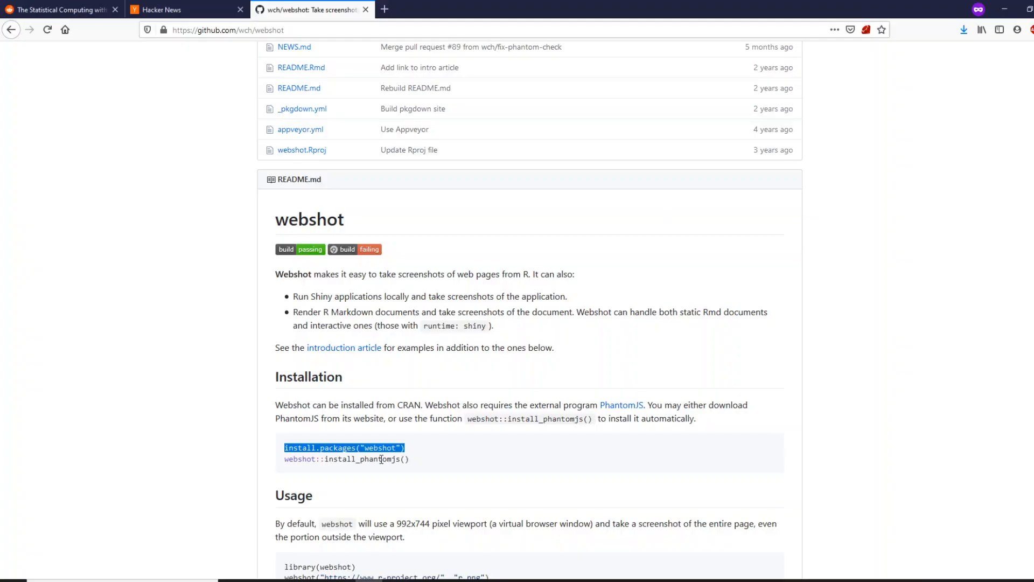
pyautogui.scroll(-3)
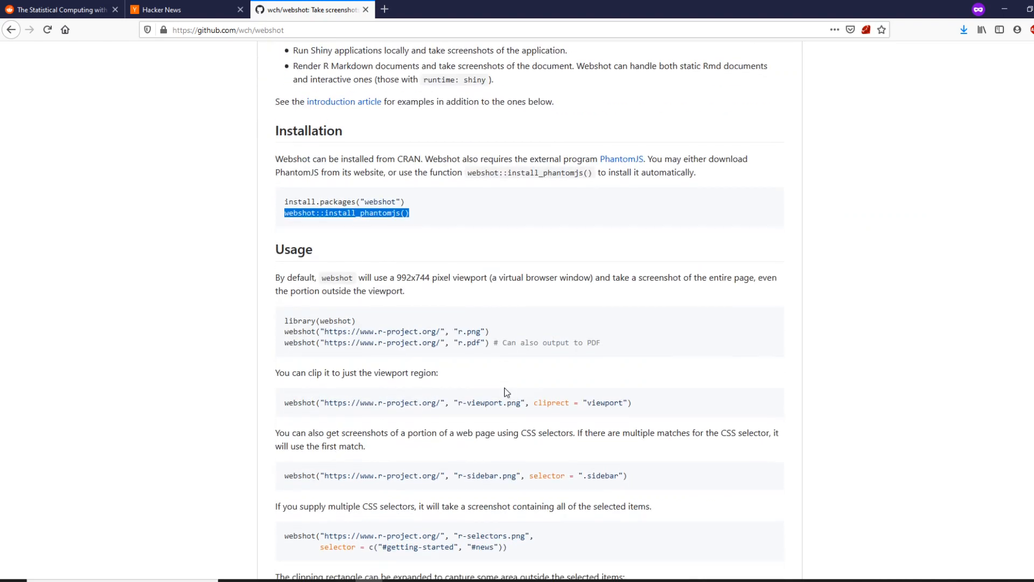
# - Read the Usage section, picking out the pdf output extension in the third example
pyautogui.scroll(-3)
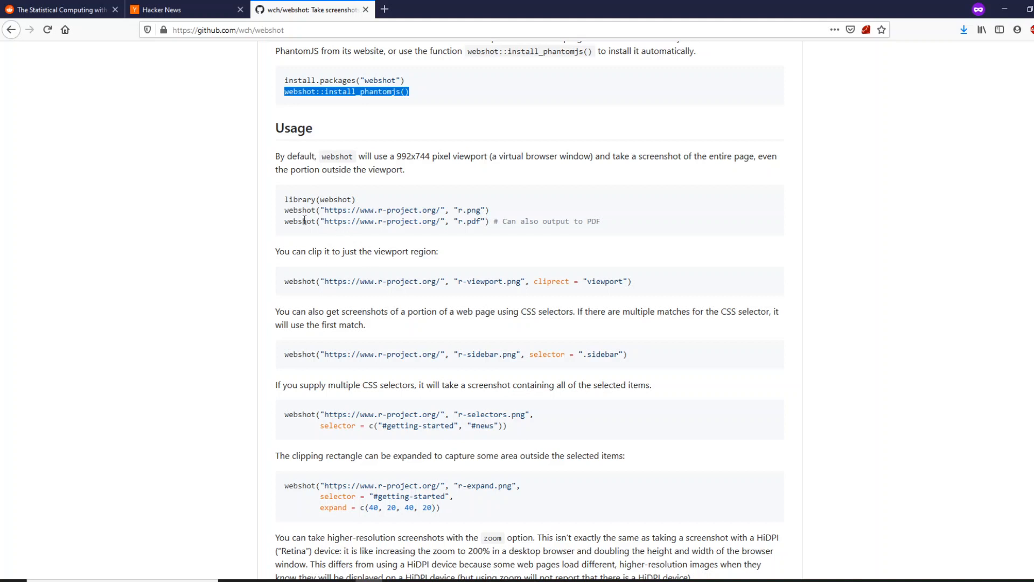
pyautogui.doubleClick(299, 210)
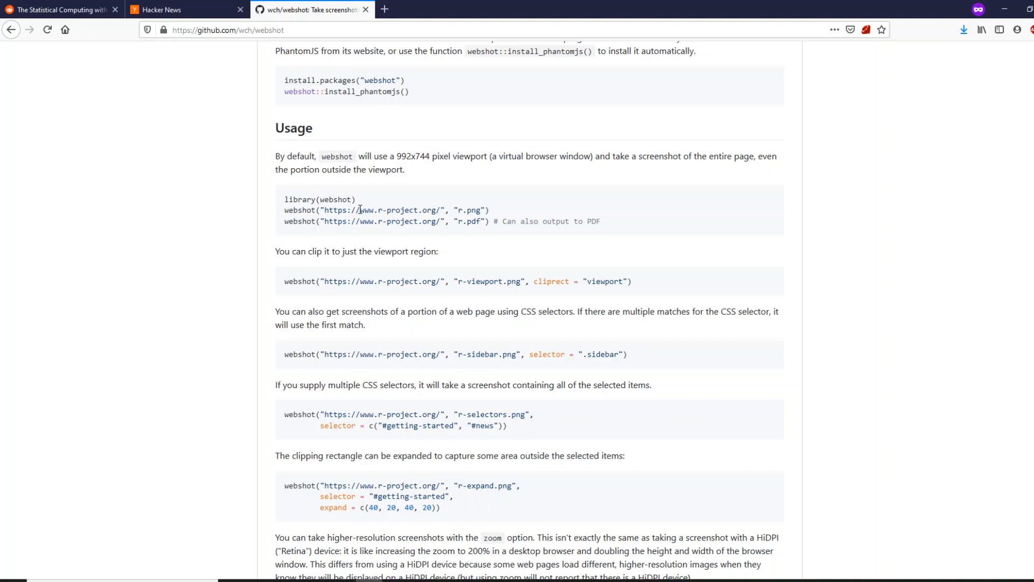
pyautogui.doubleClick(472, 221)
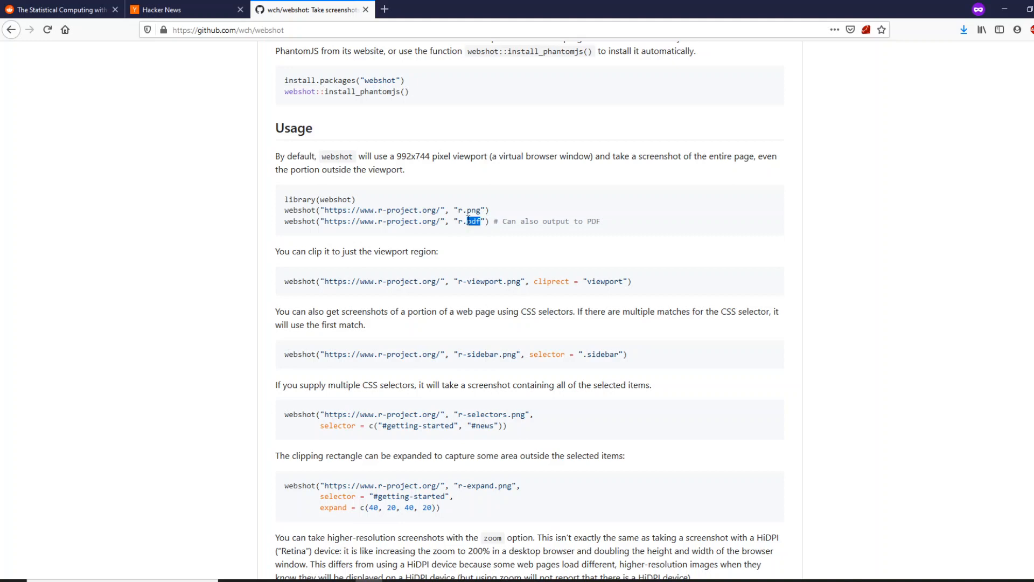
pyautogui.moveTo(416, 274)
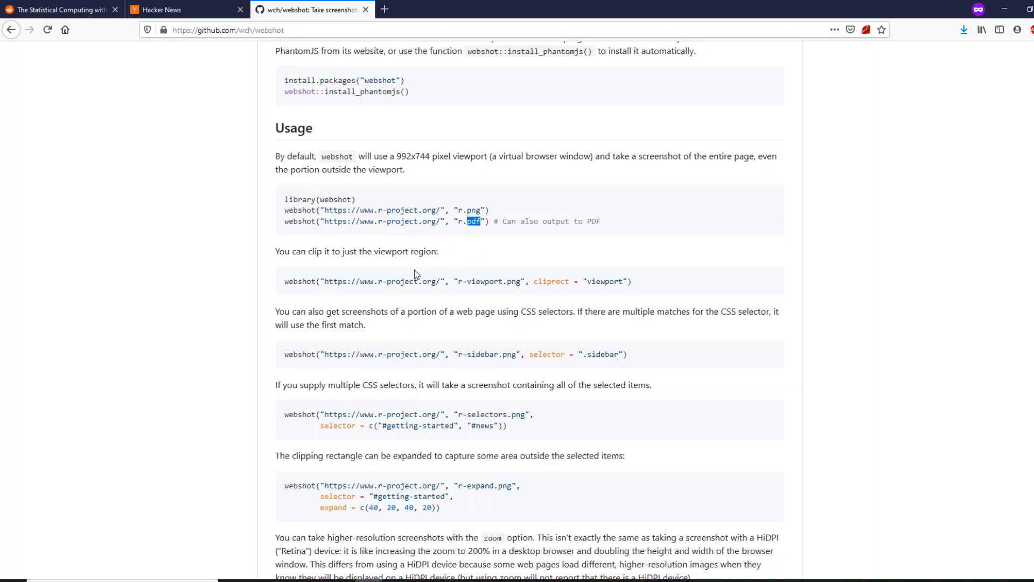
pyautogui.scroll(-3)
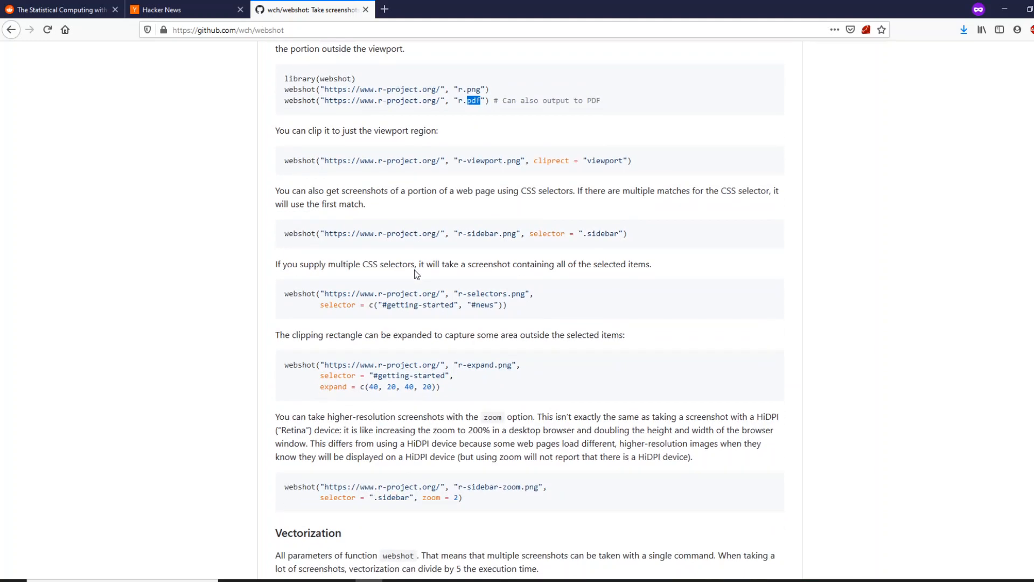
pyautogui.moveTo(596, 170)
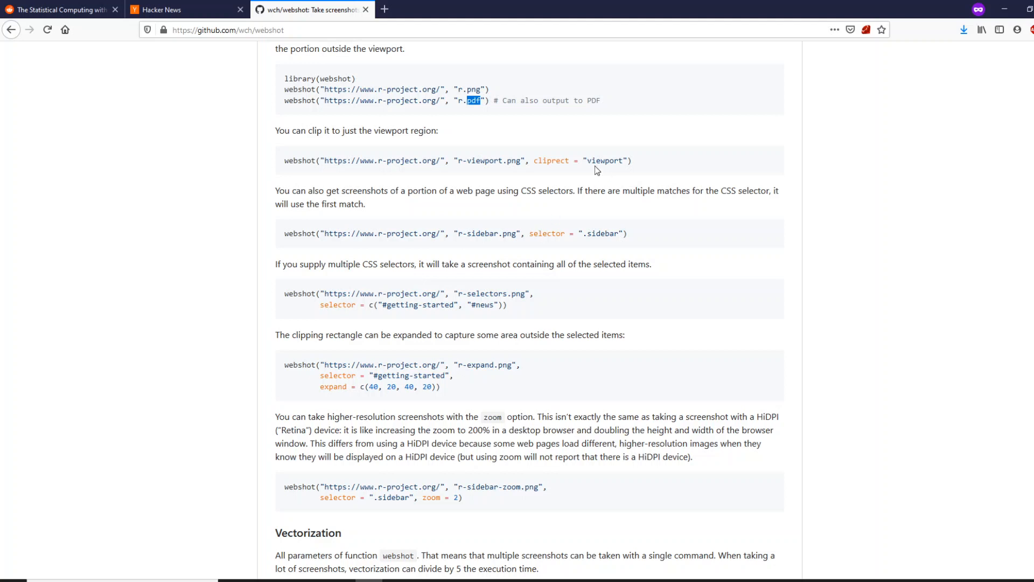
pyautogui.moveTo(530, 233)
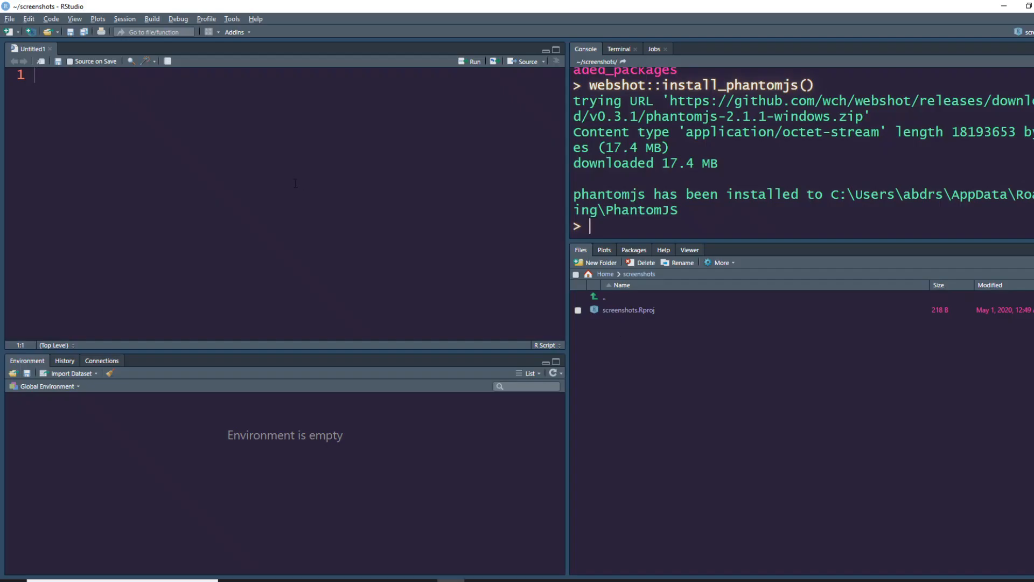
# - Write library(webshot) and a webshot call saving the R project homepage as r.png, and run them
pyautogui.write('library')
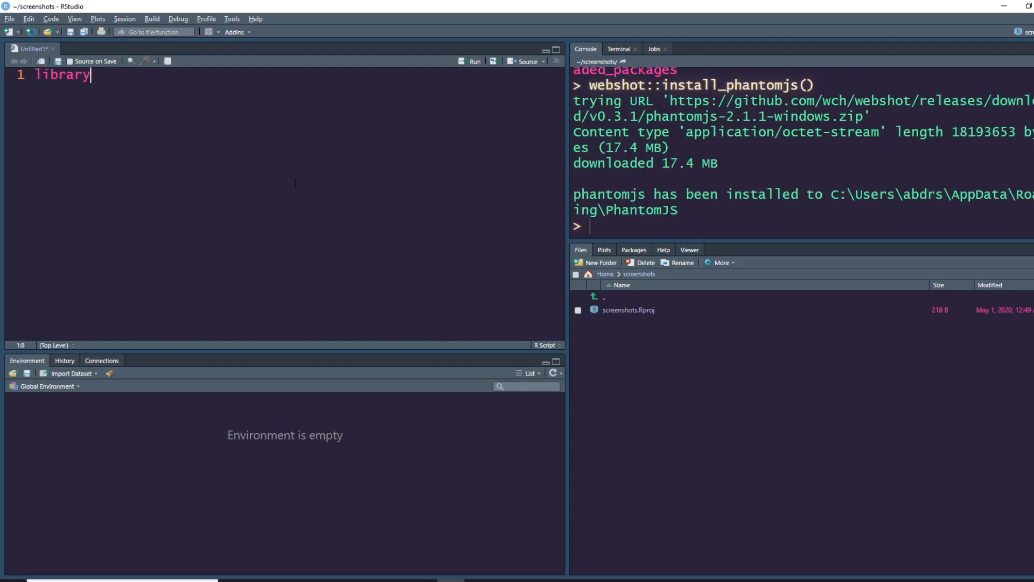
pyautogui.write('(webshot)')
pyautogui.write('webshot("https://www.r-project.org/", "r.png")')
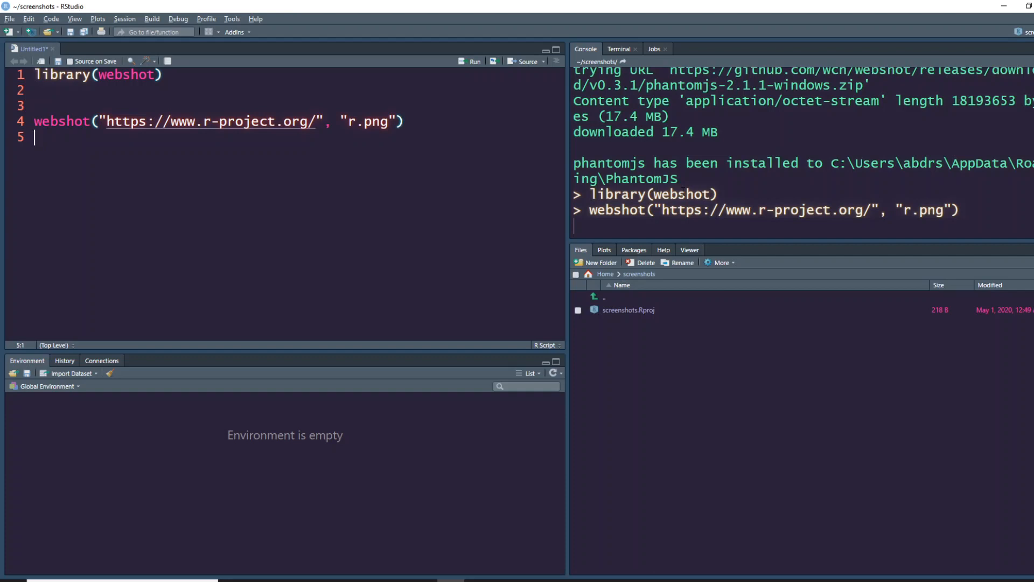
pyautogui.moveTo(613, 380)
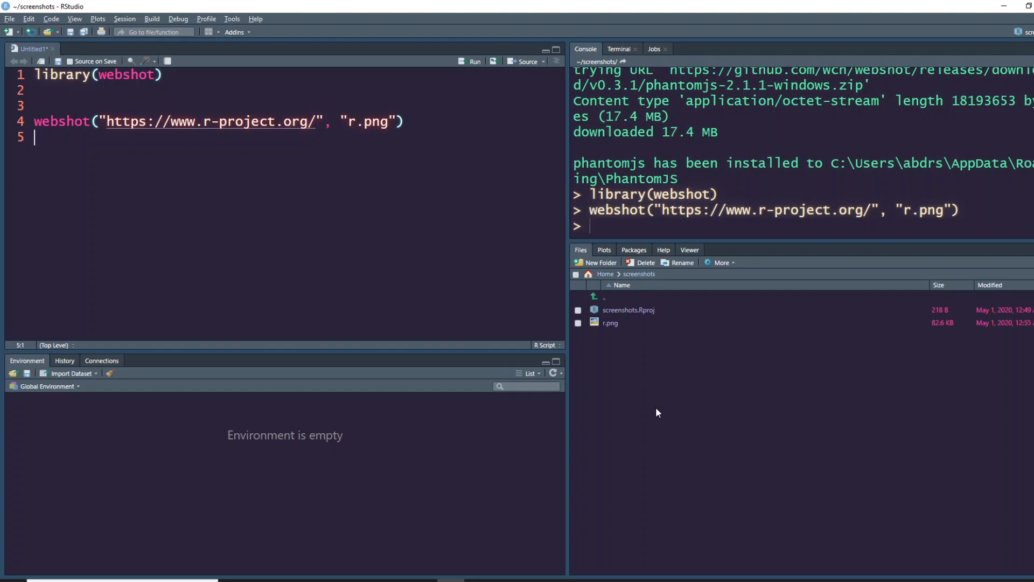
pyautogui.doubleClick(610, 323)
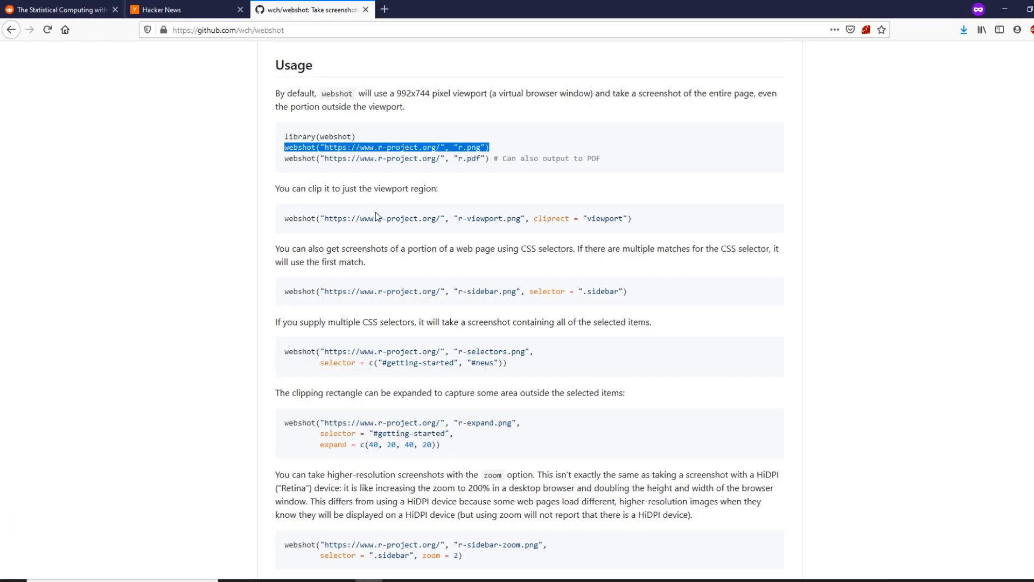
pyautogui.scroll(3)
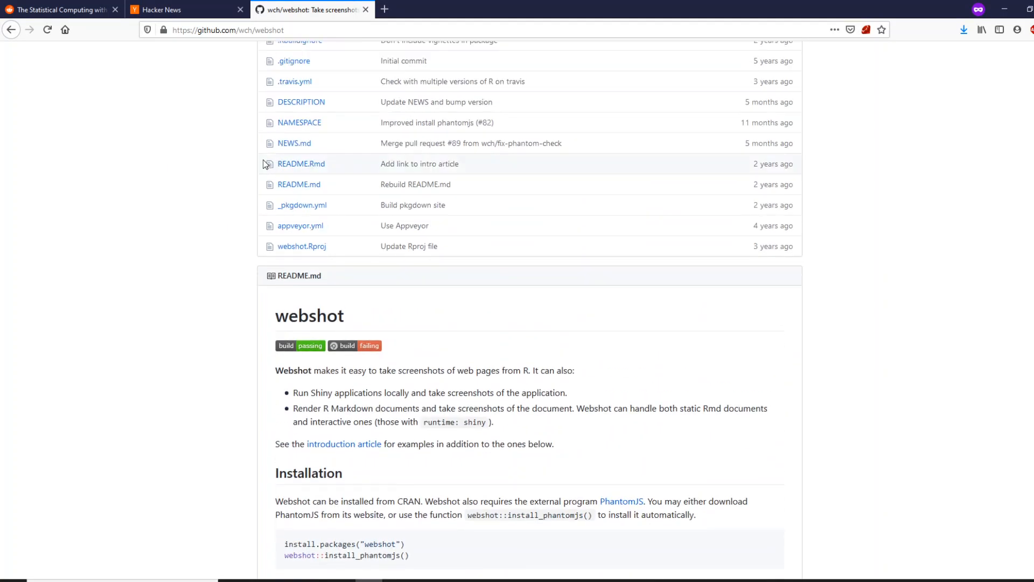
pyautogui.click(187, 9)
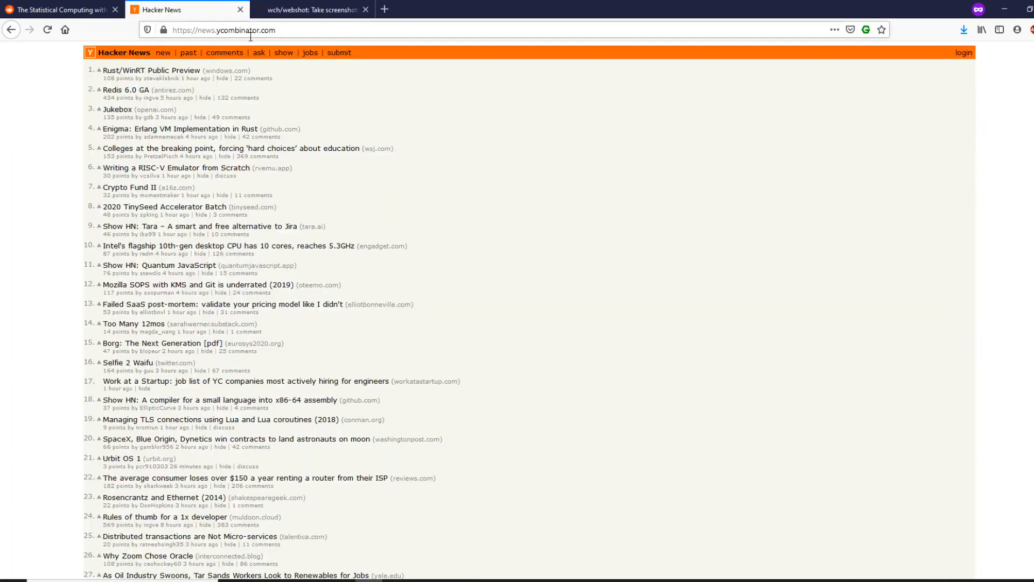
pyautogui.click(223, 29)
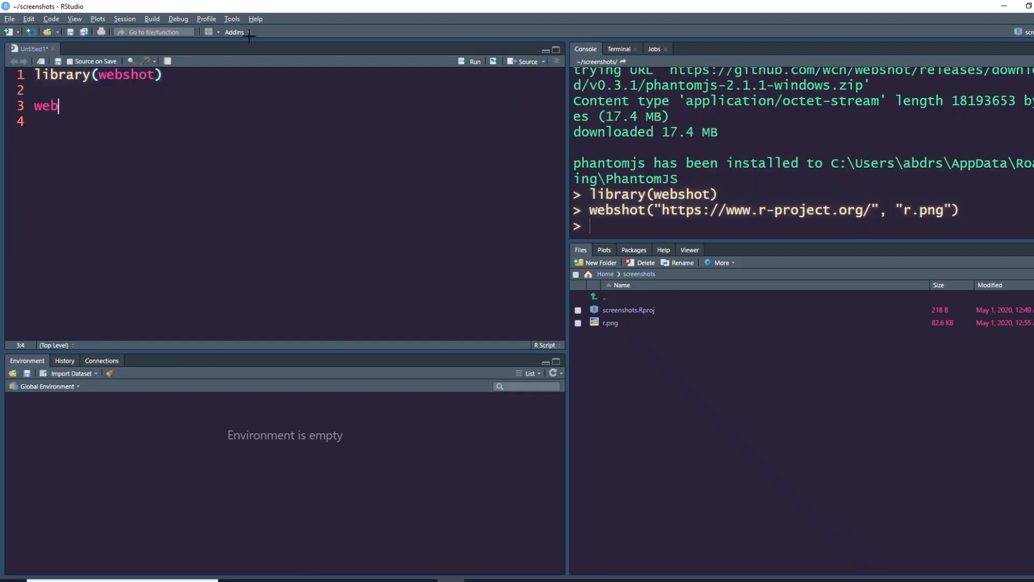
pyautogui.write('shot(')
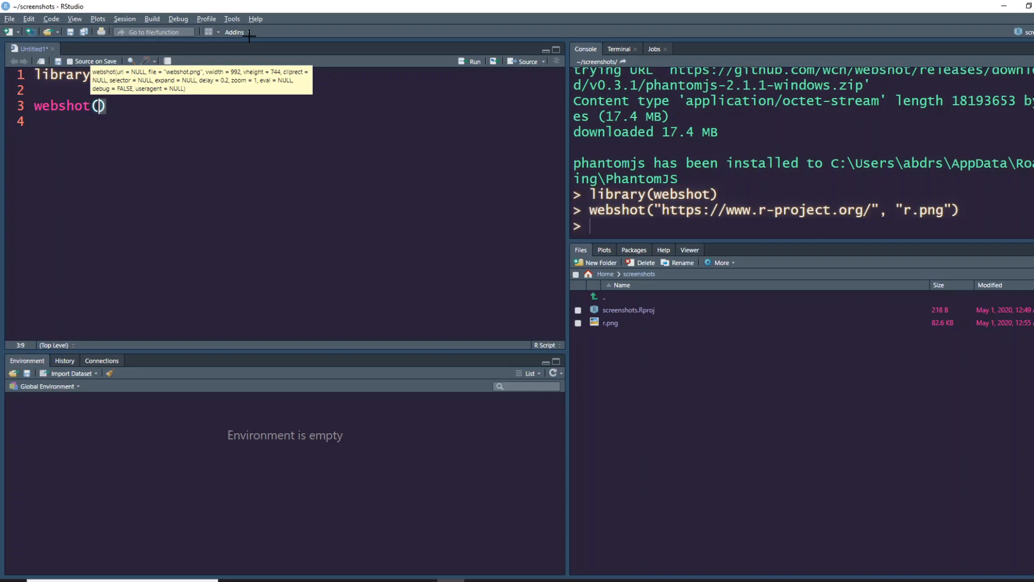
pyautogui.write('url')
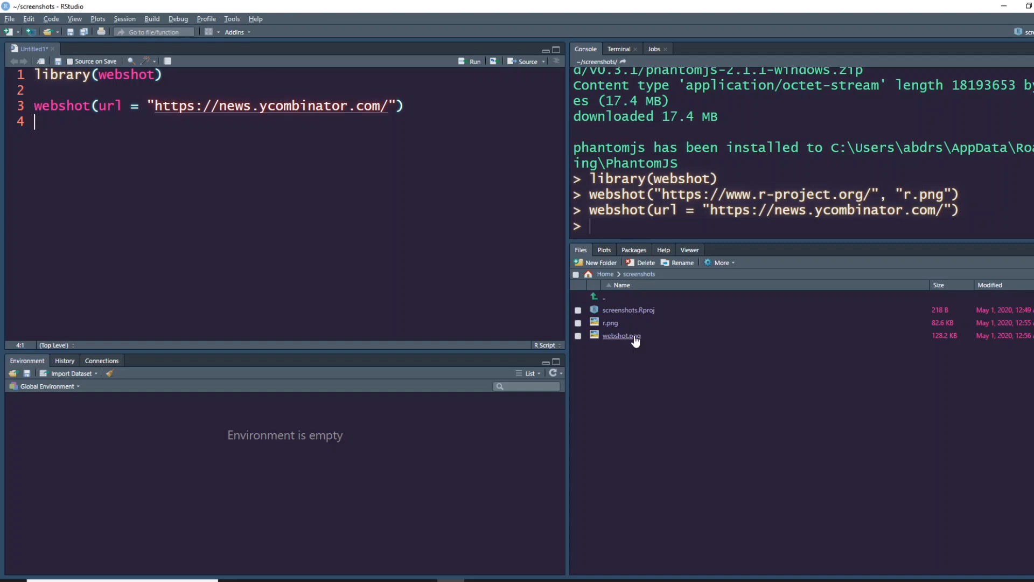
pyautogui.doubleClick(620, 336)
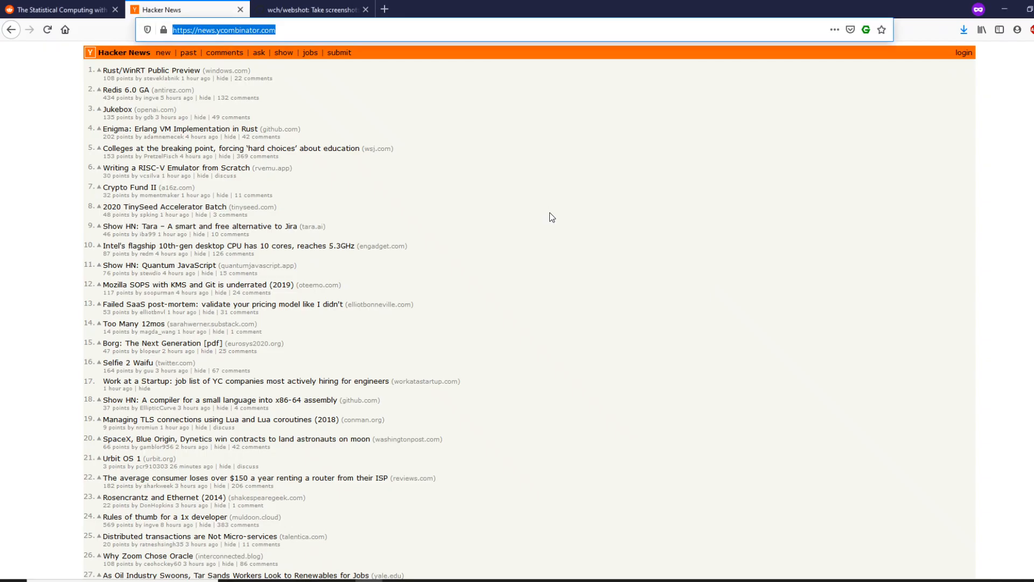
pyautogui.moveTo(511, 319)
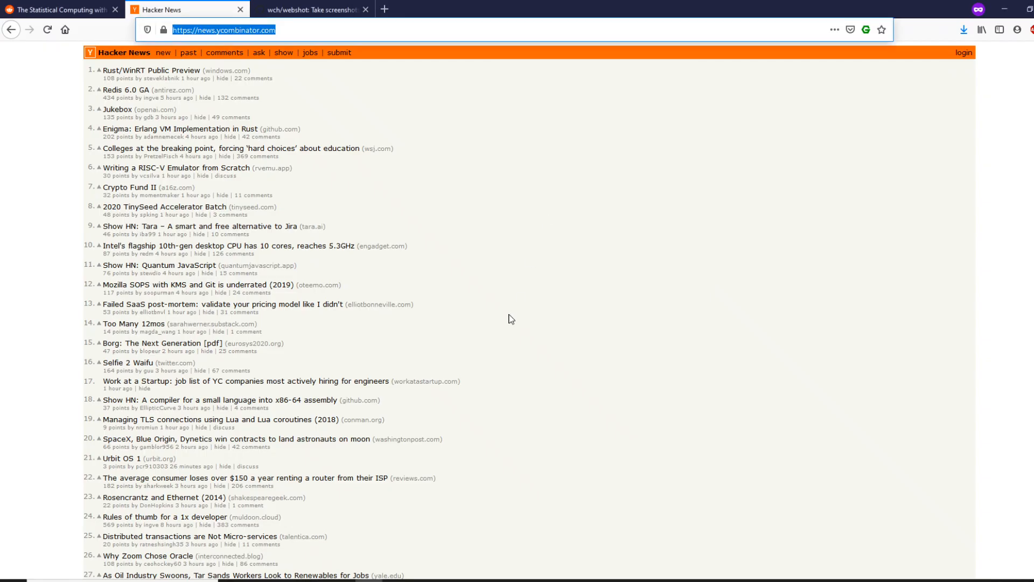
pyautogui.press('alt+tab')
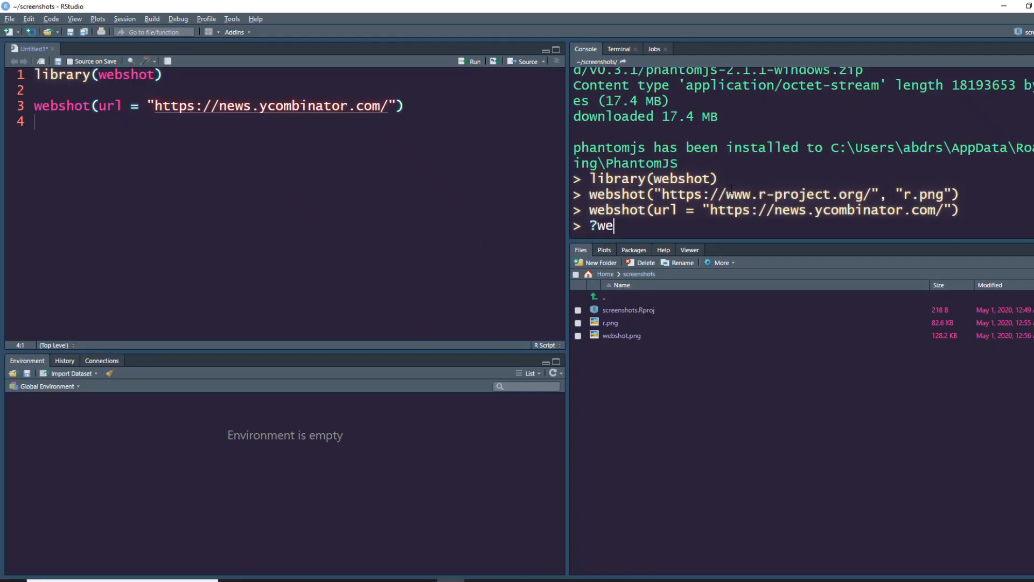
# - Run ?webshot to read its usage and arguments, then return to the webshot call
pyautogui.press('enter')
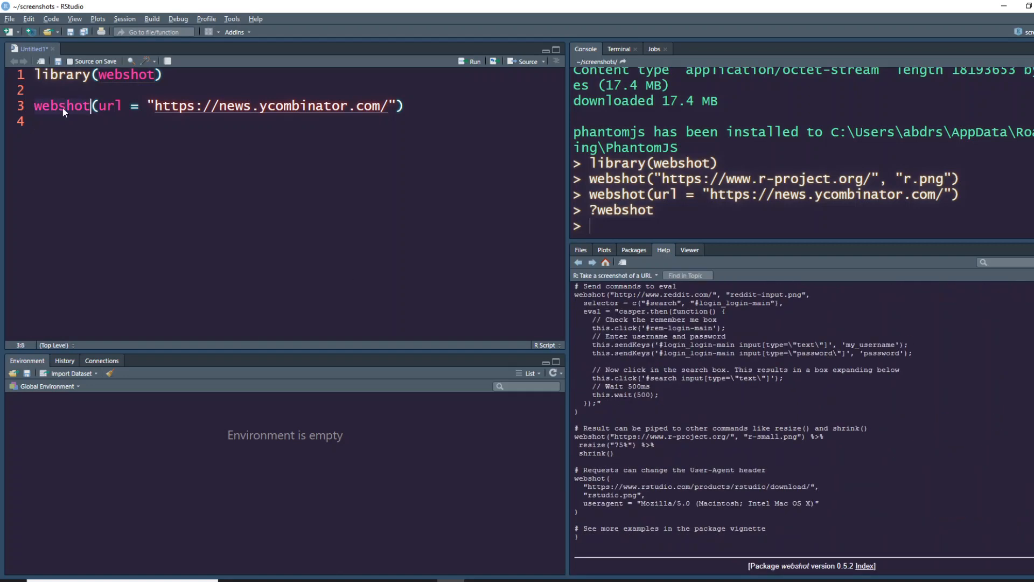
pyautogui.moveTo(62, 111)
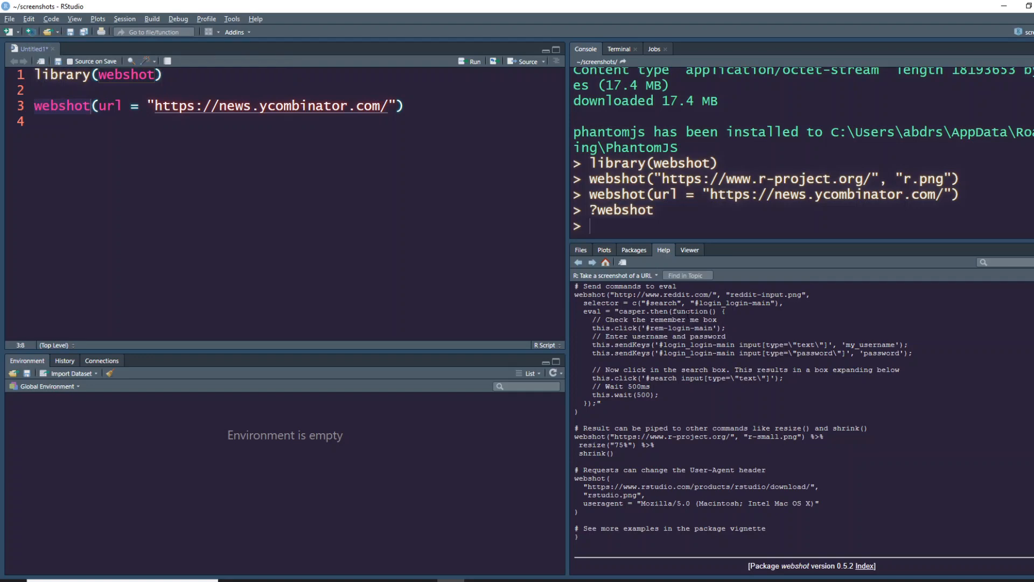
pyautogui.click(579, 249)
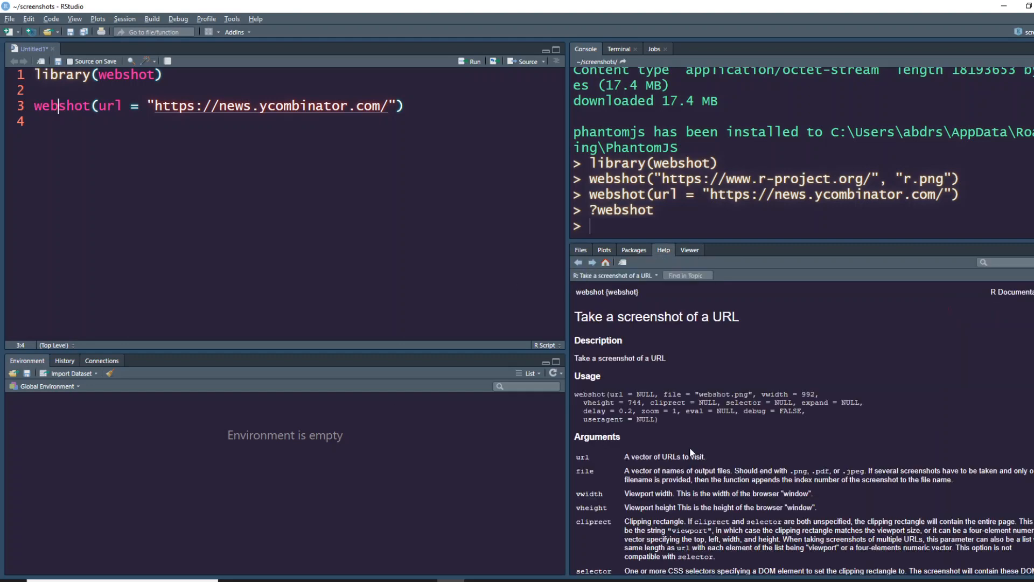
pyautogui.moveTo(741, 506)
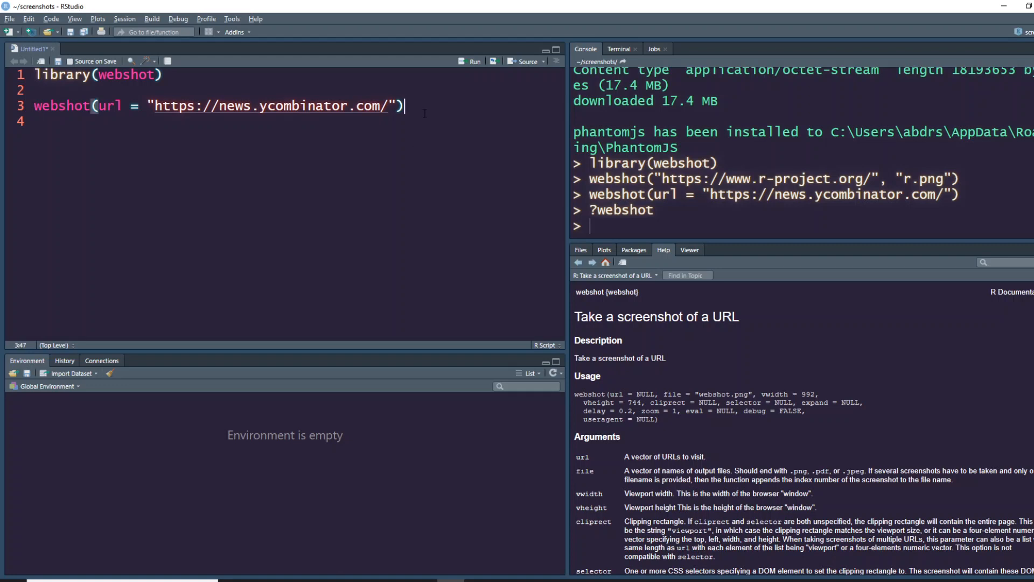
# - Re-run the Hacker News capture with zoom = 4 and view the enlarged webshot.png
pyautogui.write(', zoom =')
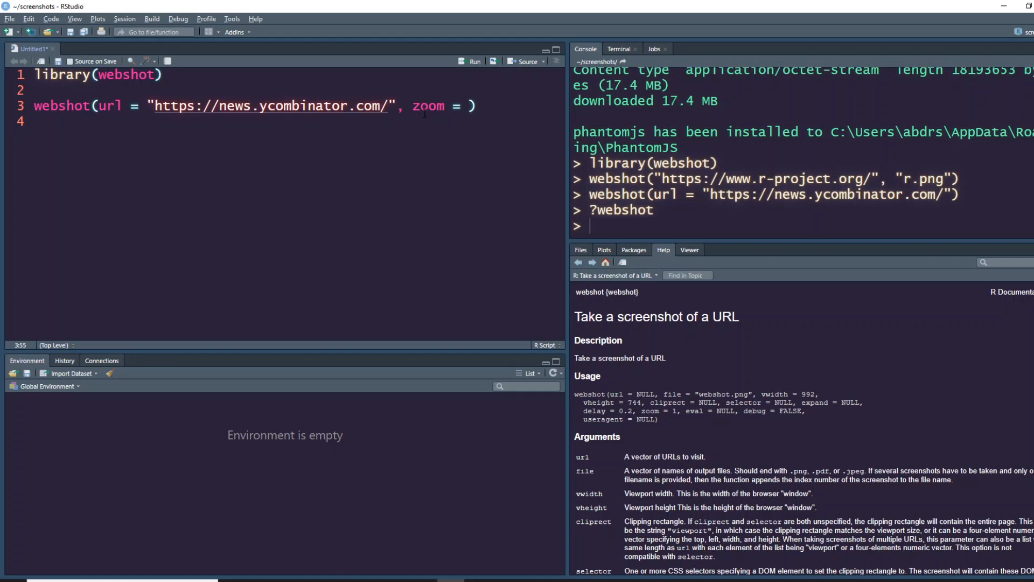
pyautogui.write('4')
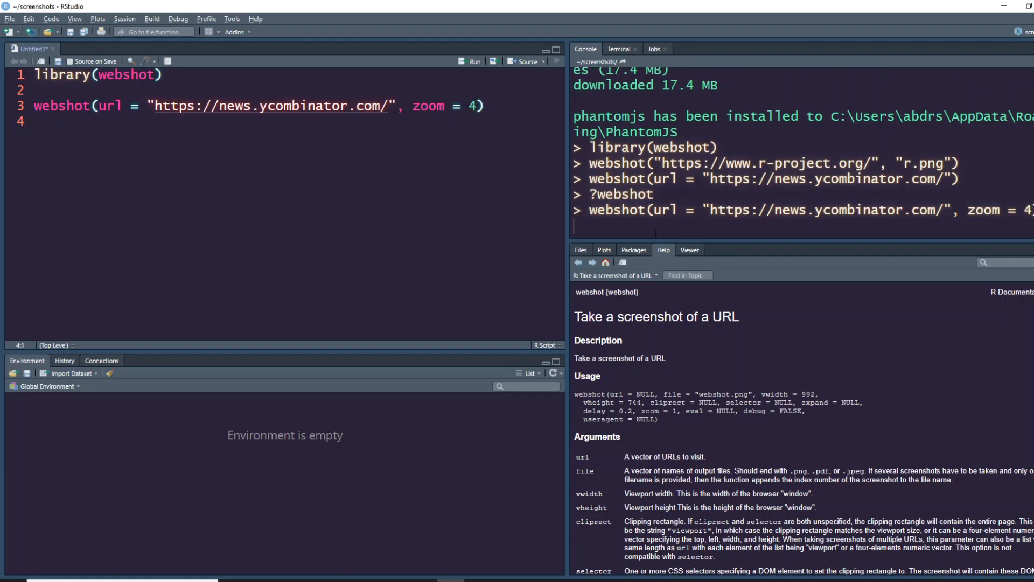
pyautogui.click(580, 250)
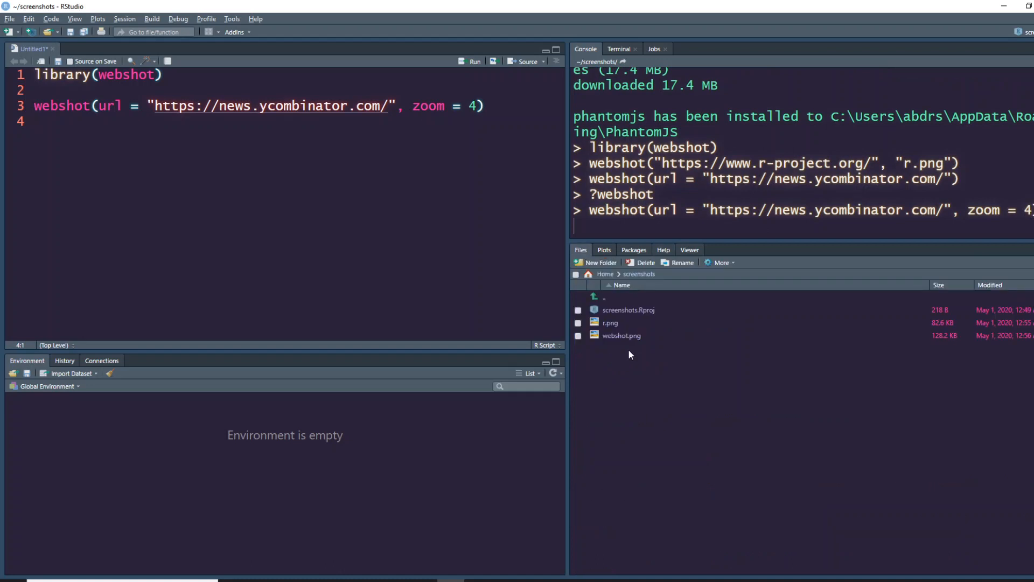
pyautogui.moveTo(643, 259)
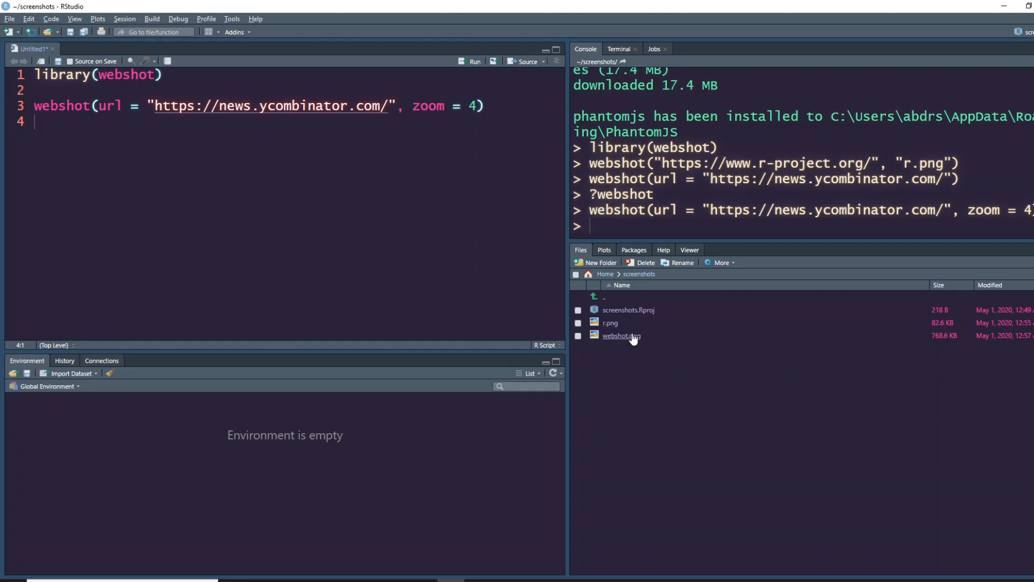
pyautogui.doubleClick(620, 335)
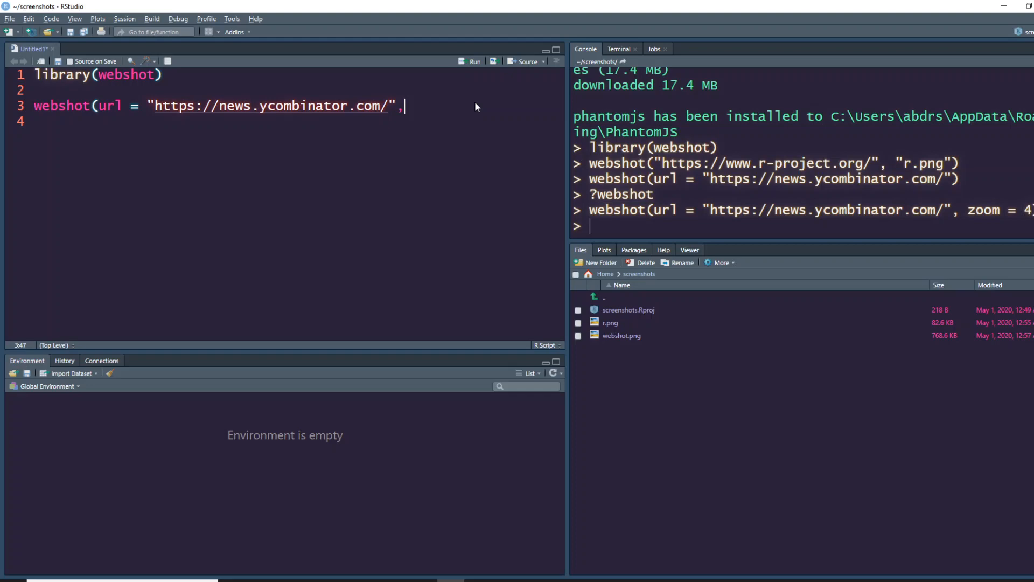
pyautogui.press('alt+tab')
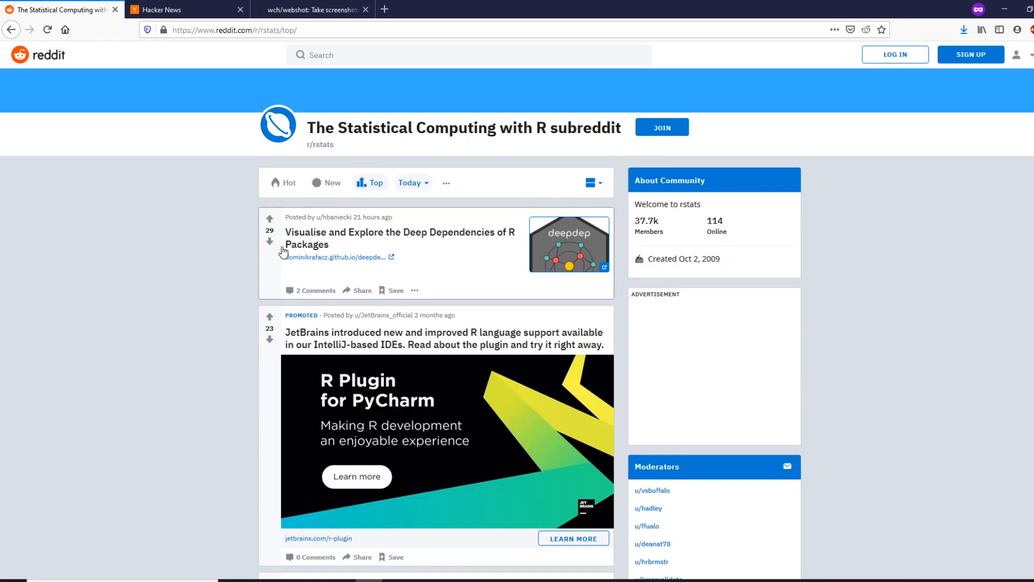
pyautogui.moveTo(462, 155)
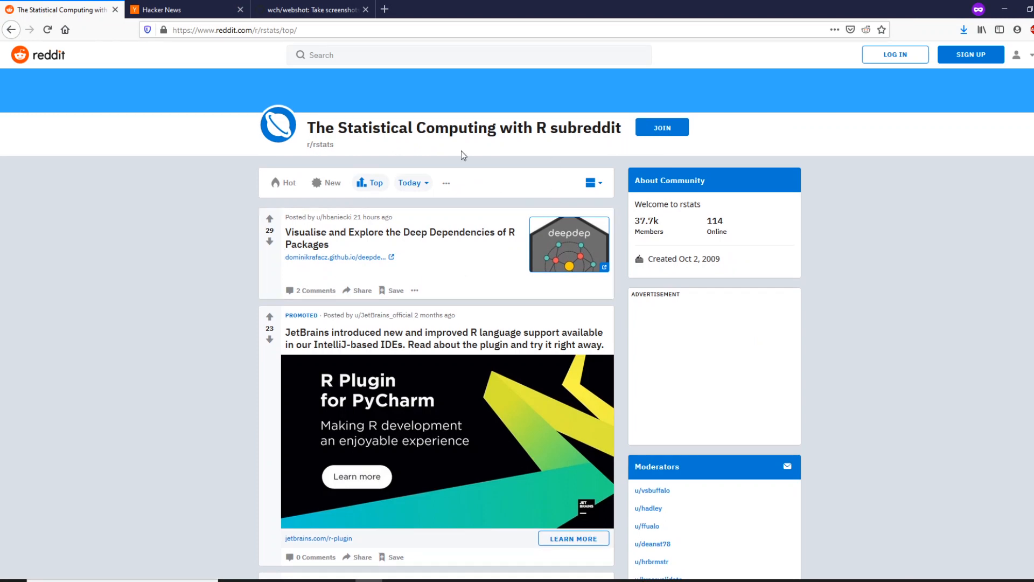
pyautogui.moveTo(925, 340)
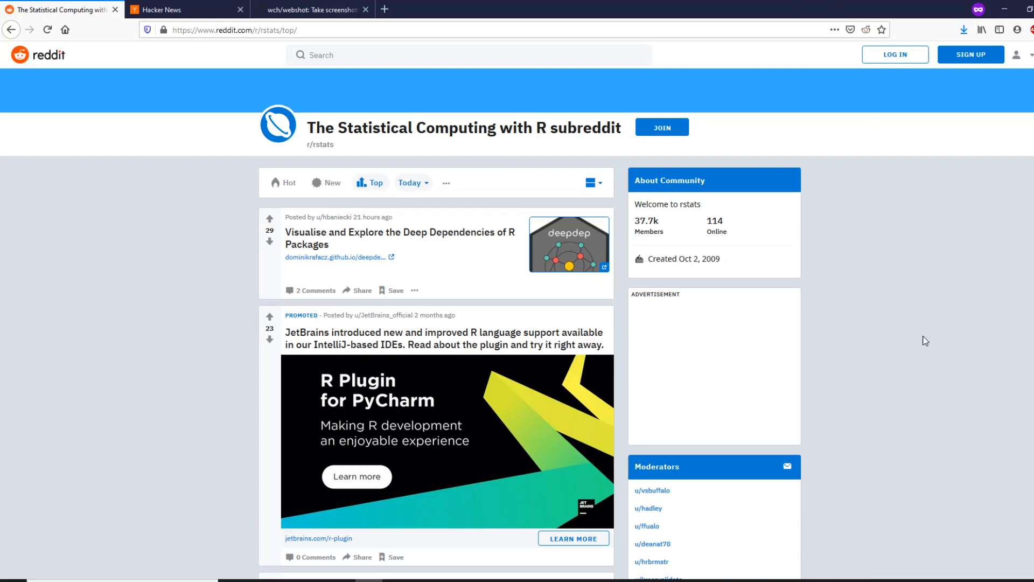
# - Inspect the r/rstats page's main content container with Firefox's Web Console and Inspector
pyautogui.scroll(-3)
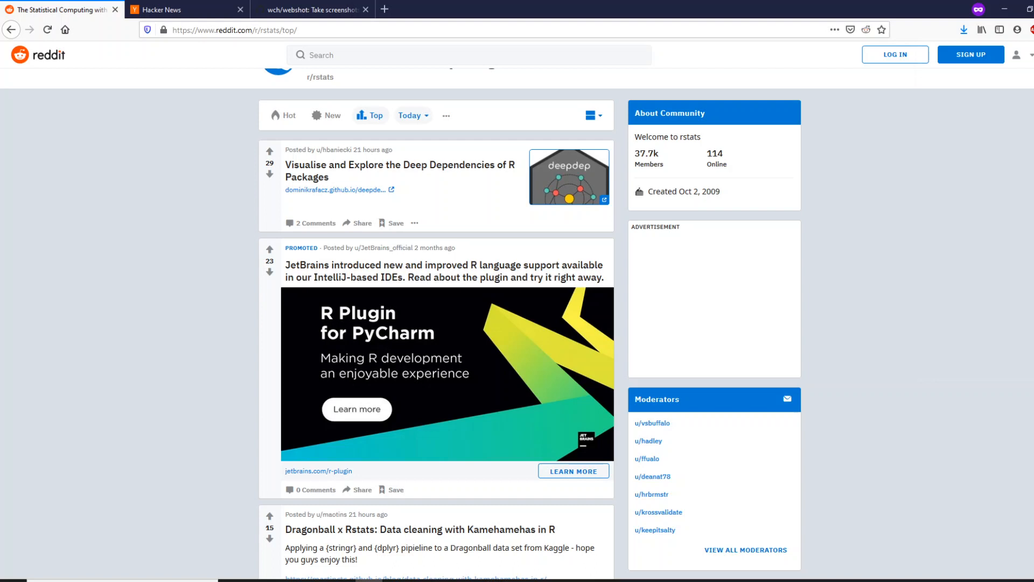
pyautogui.click(1025, 30)
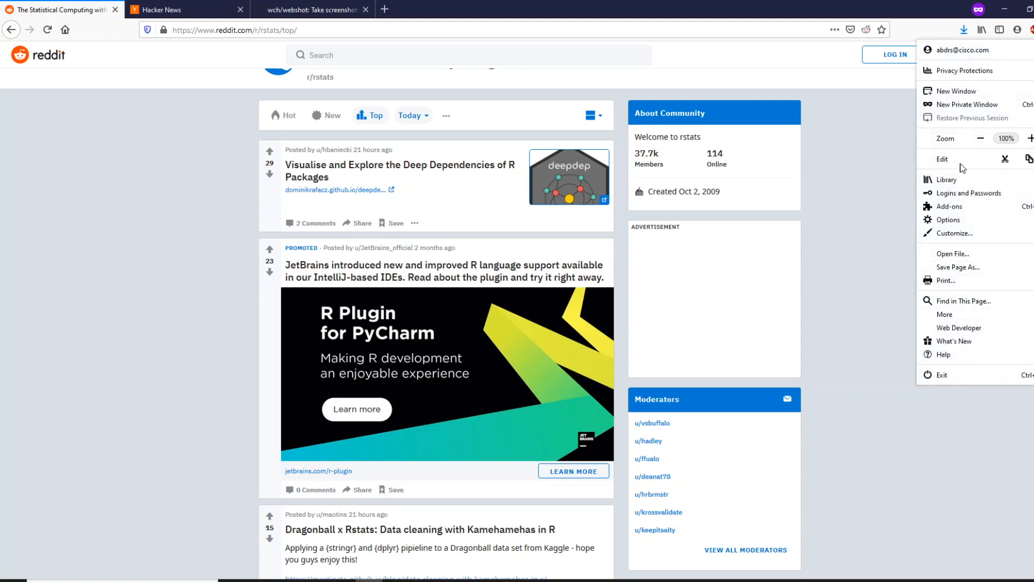
pyautogui.click(959, 328)
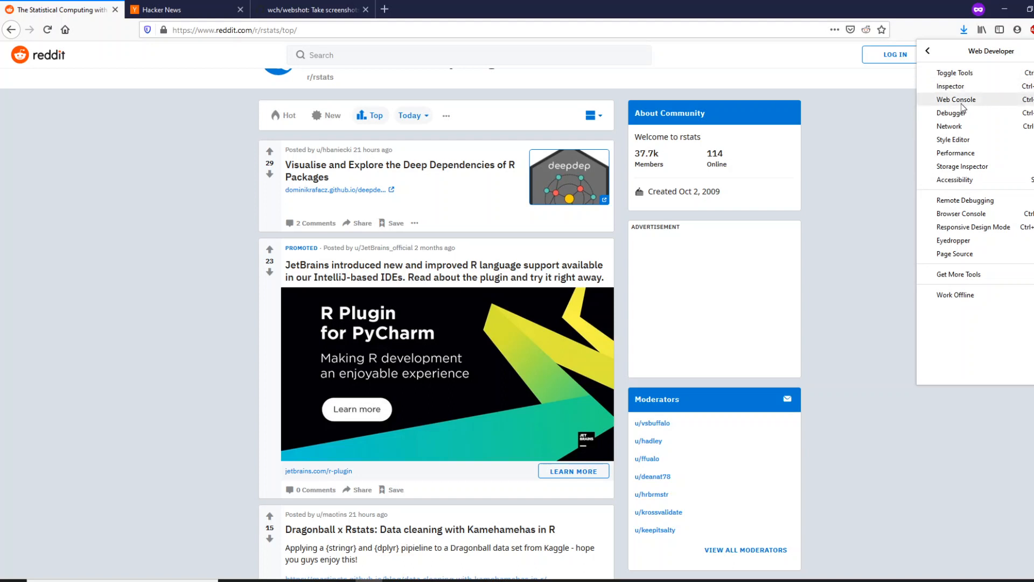
pyautogui.moveTo(973, 103)
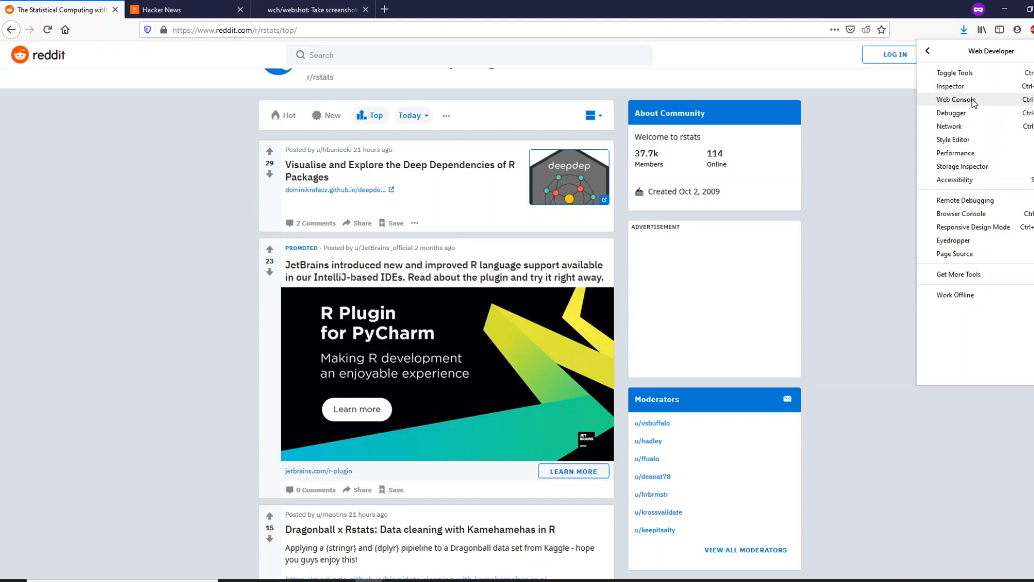
pyautogui.click(955, 100)
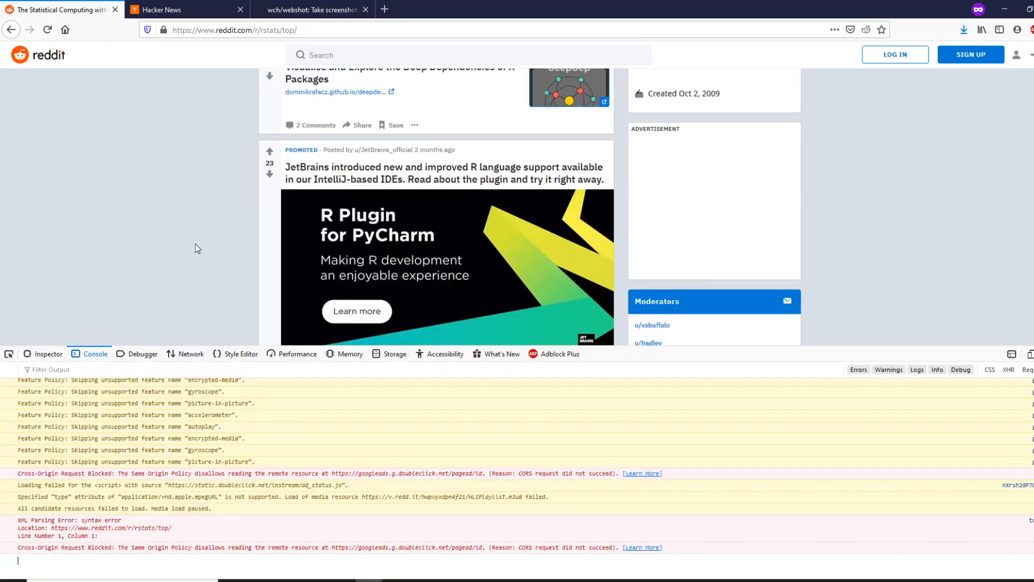
pyautogui.click(47, 353)
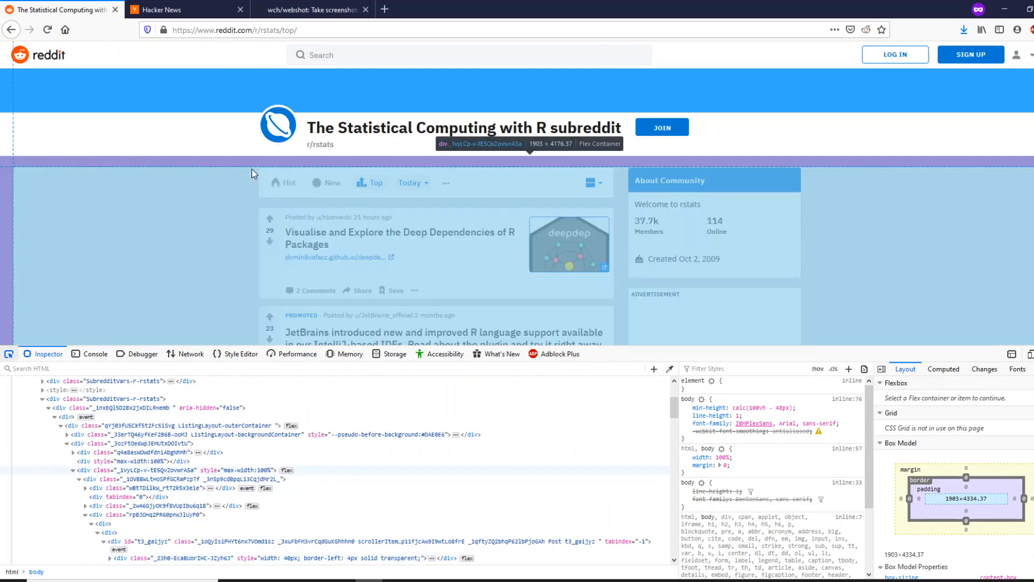
pyautogui.click(152, 470)
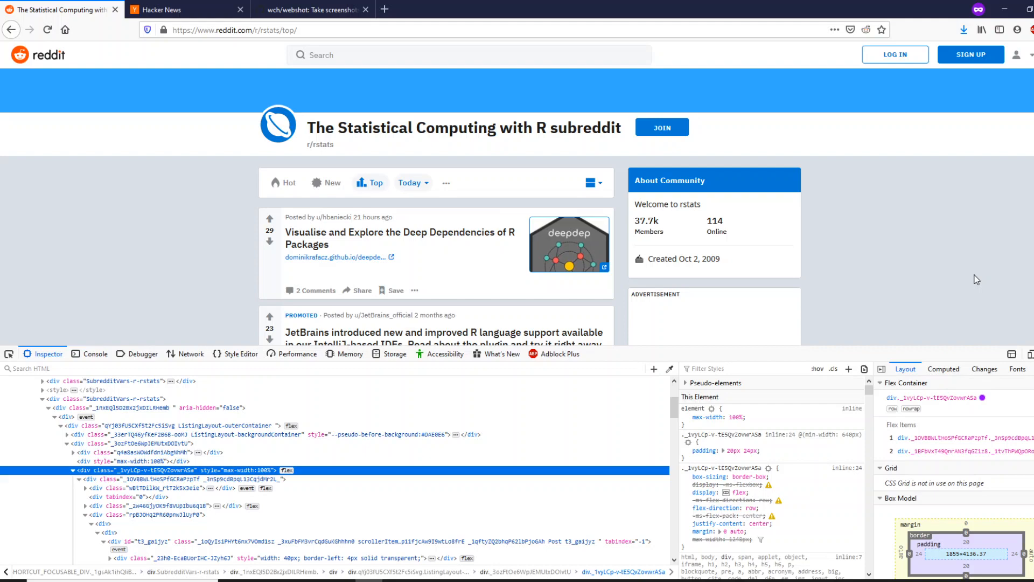
pyautogui.moveTo(420, 7)
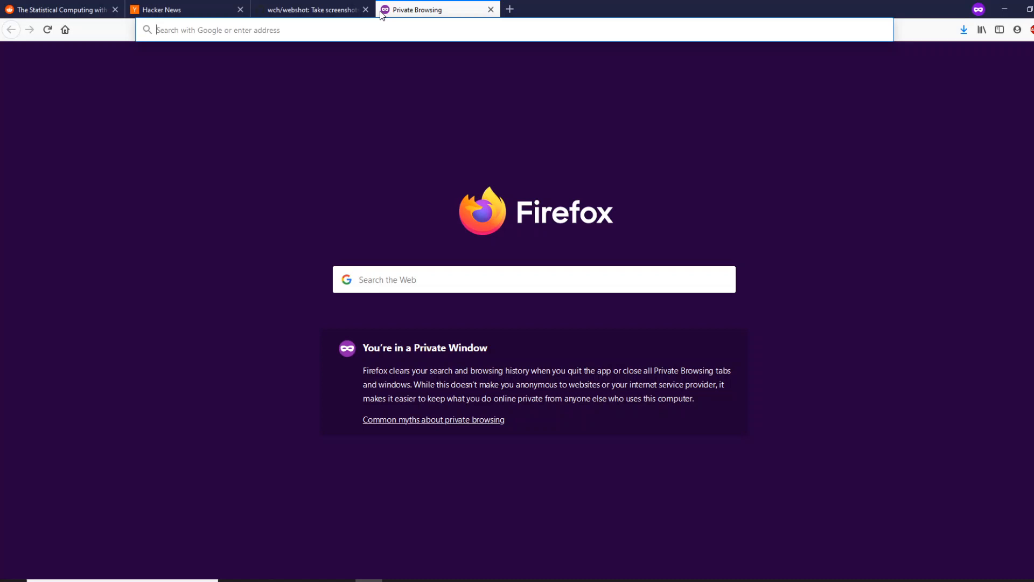
# - Search Google for techcrunch and land on the TechCrunch homepage
pyautogui.write('t')
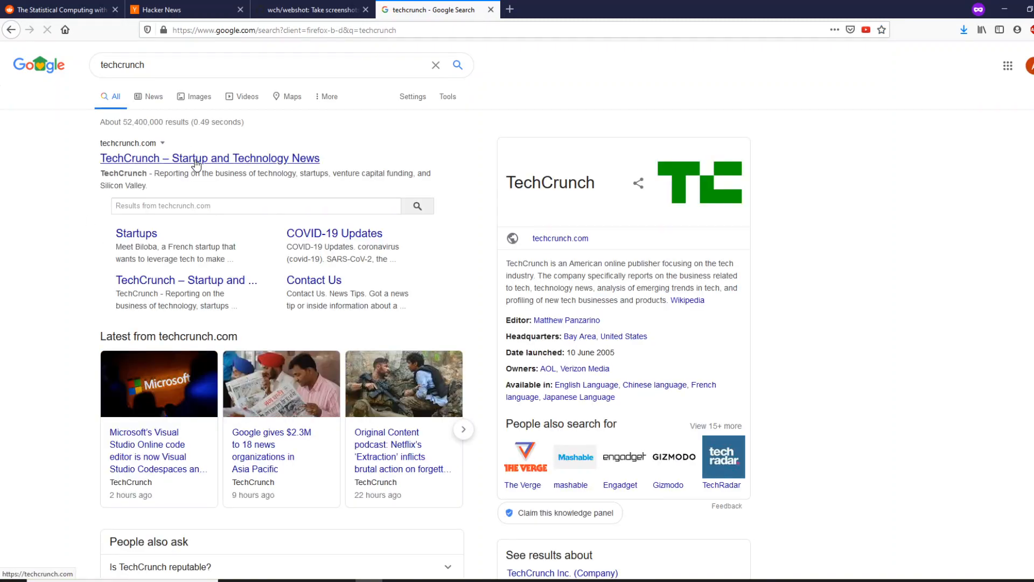
pyautogui.click(209, 159)
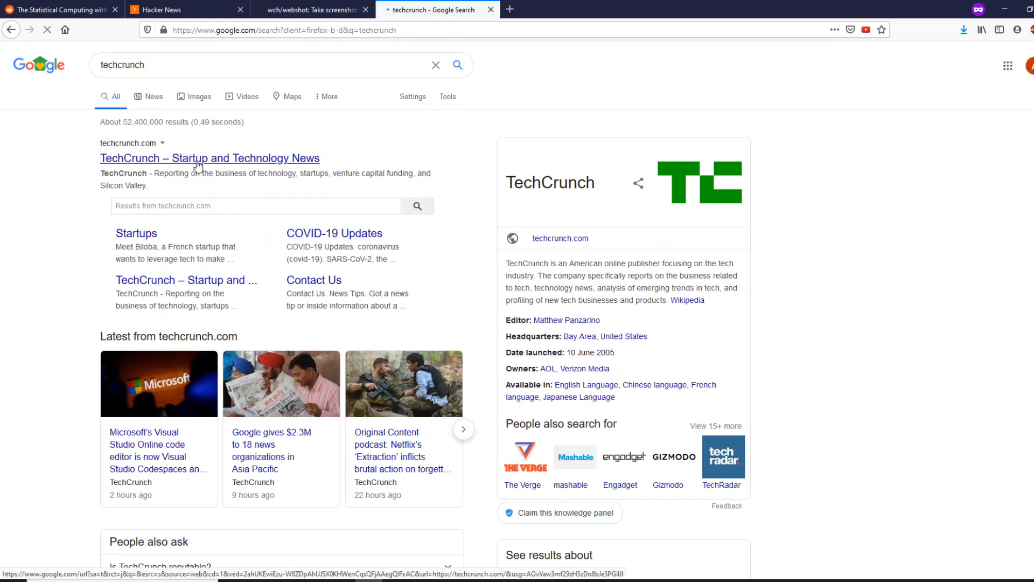
pyautogui.click(209, 158)
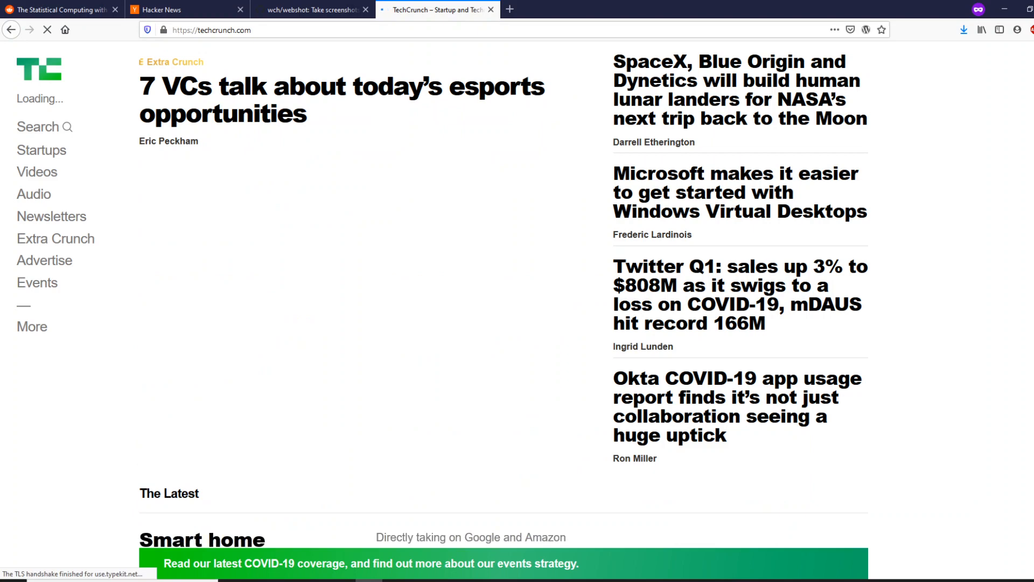
pyautogui.click(1018, 29)
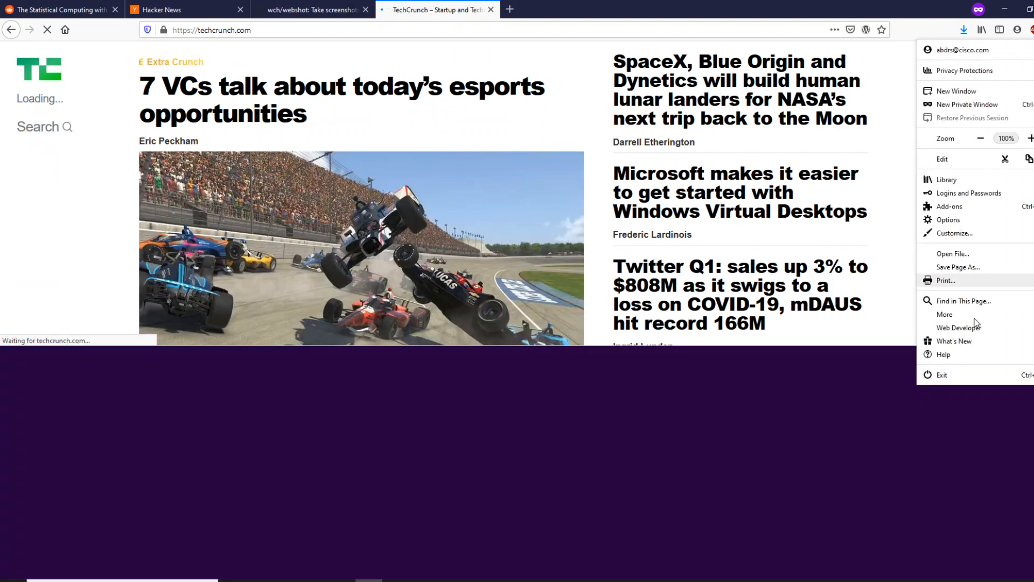
# - Inspect TechCrunch's top feature block and find its enclosing feature-island container class
pyautogui.click(958, 326)
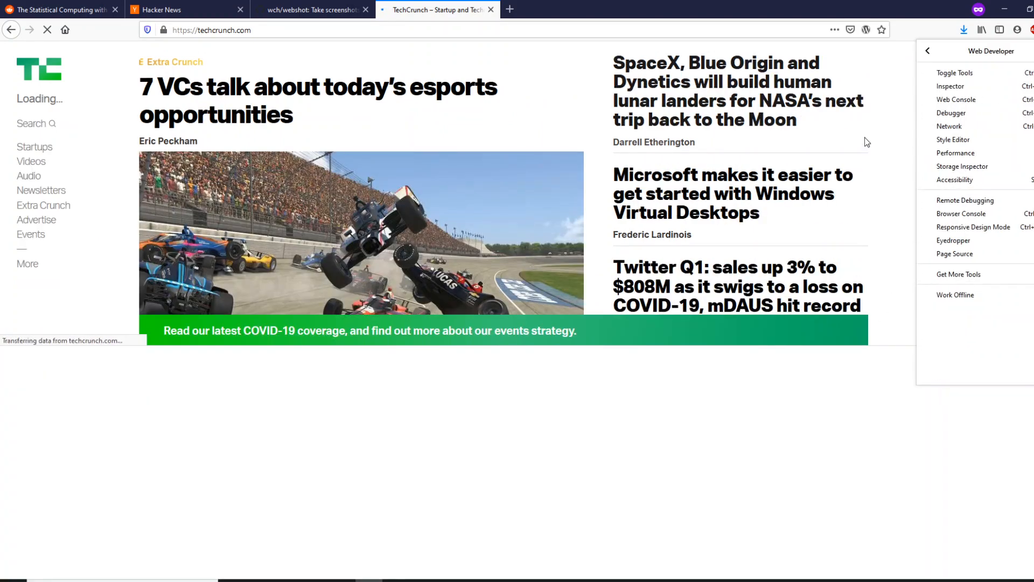
pyautogui.click(951, 86)
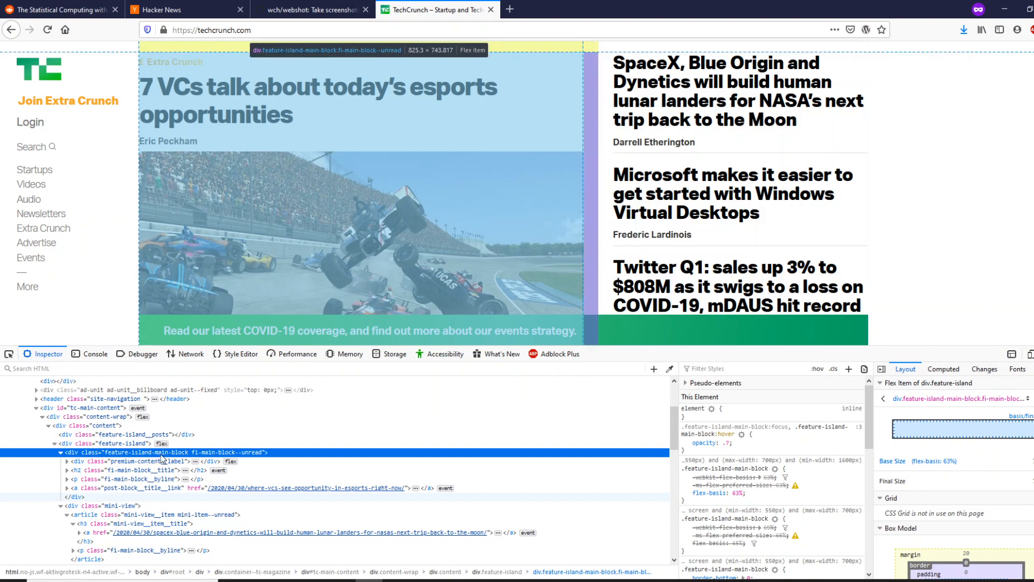
pyautogui.doubleClick(163, 452)
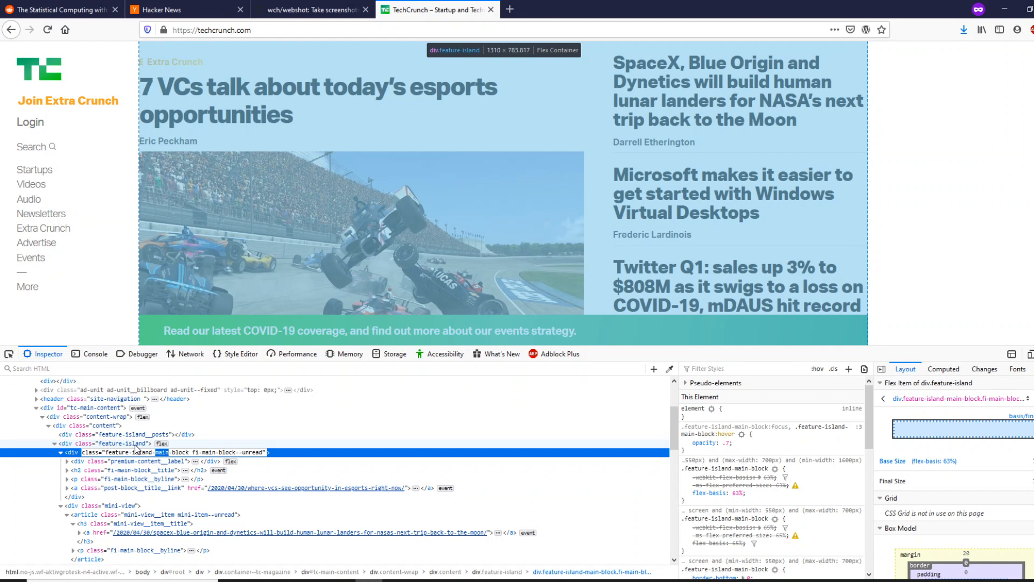
pyautogui.click(118, 443)
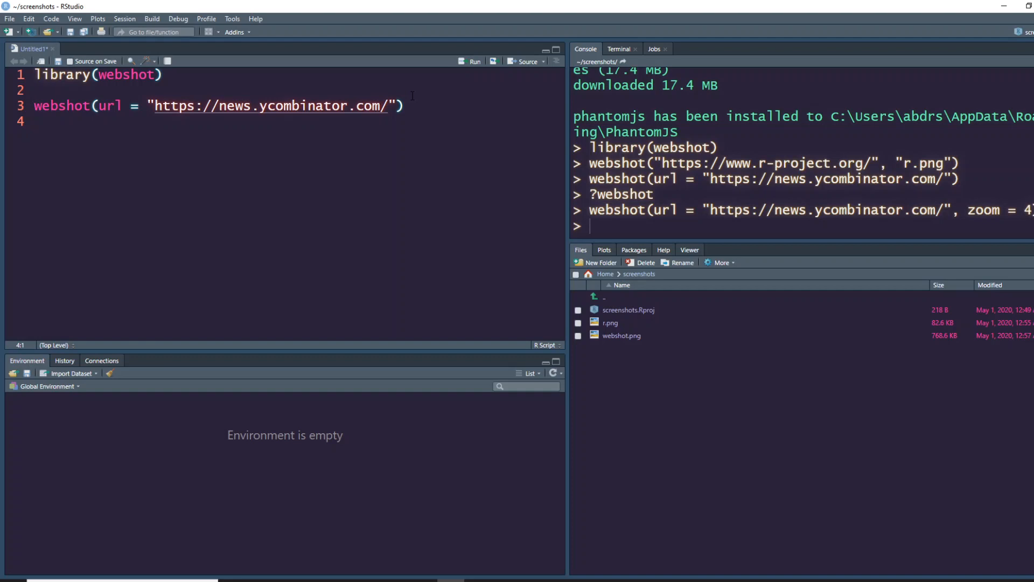
pyautogui.write('webshot(url = ,')
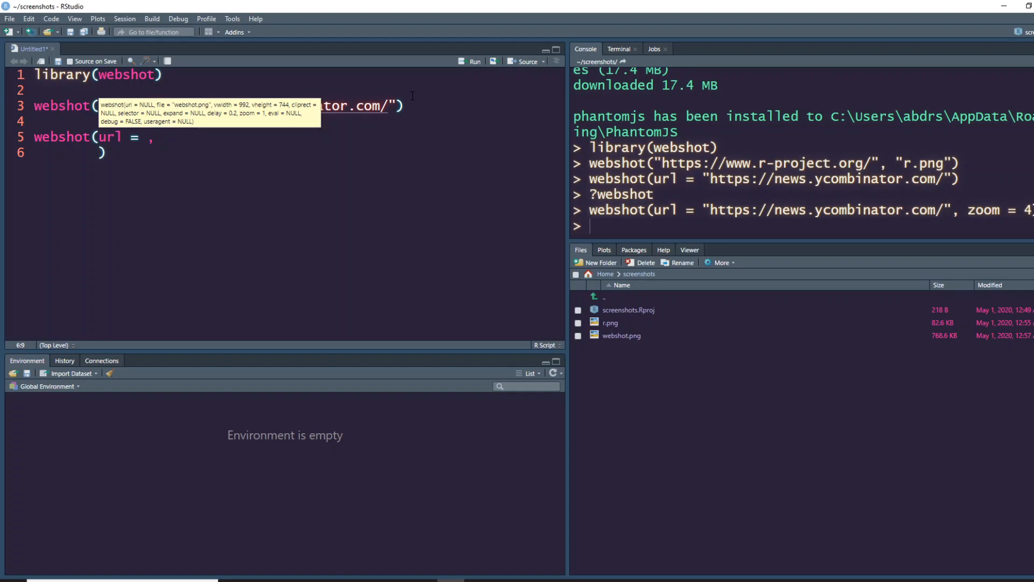
pyautogui.write('selector = ".feature-island')
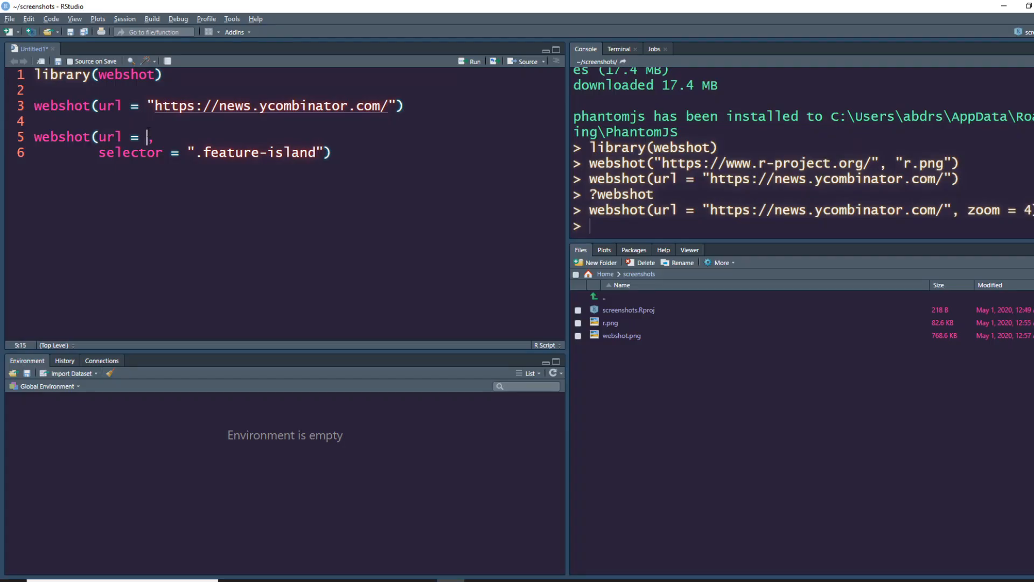
pyautogui.write('"https://techcrunch.com/"')
pyautogui.click(299, 152)
pyautogui.write(',')
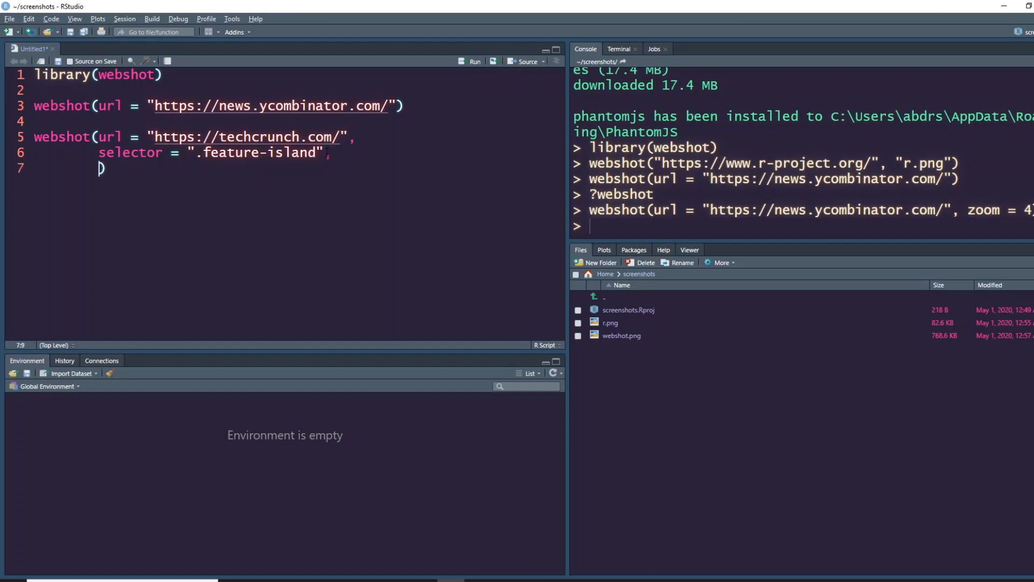
pyautogui.write('file = "techcrun')
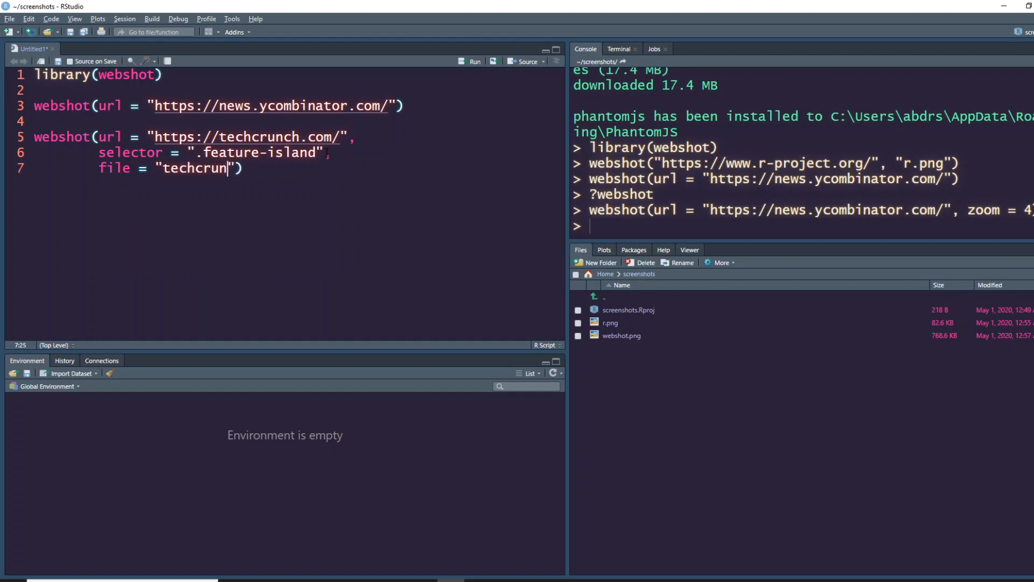
pyautogui.write('ch.png')
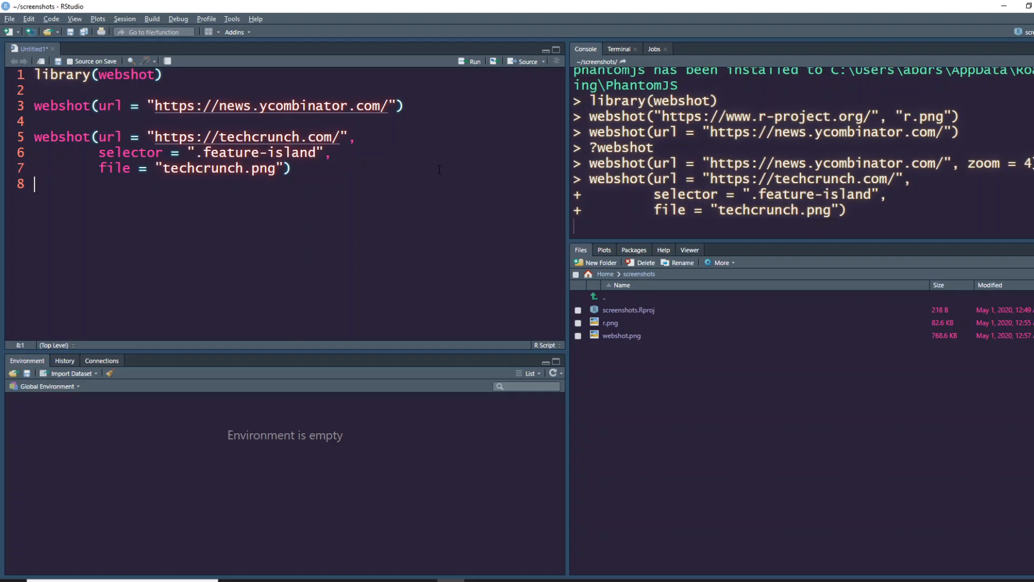
pyautogui.press('alt+tab')
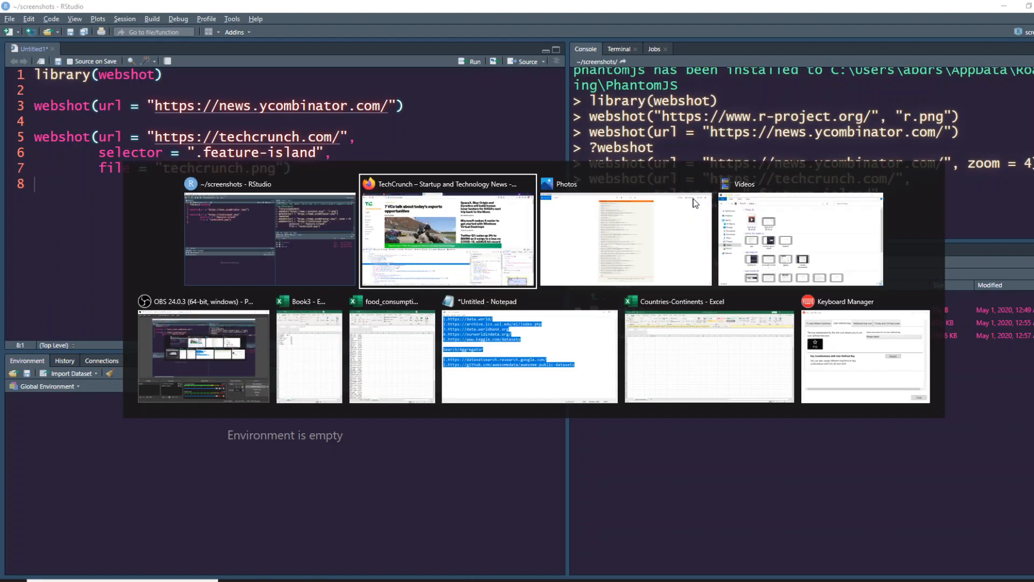
# - Scroll the wch/webshot README examples and pick out the 01_hello appshot file name
pyautogui.click(447, 184)
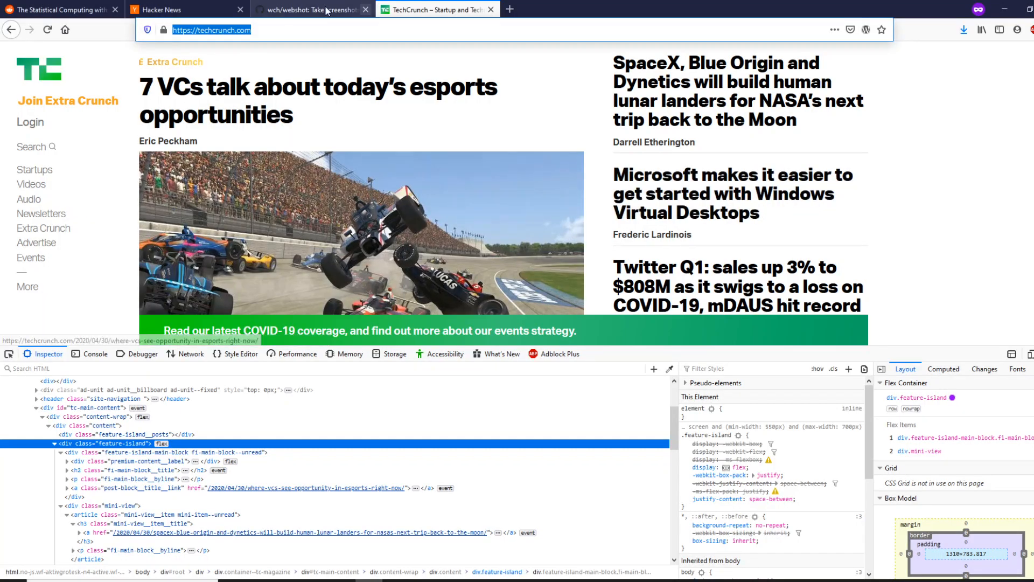
pyautogui.click(311, 9)
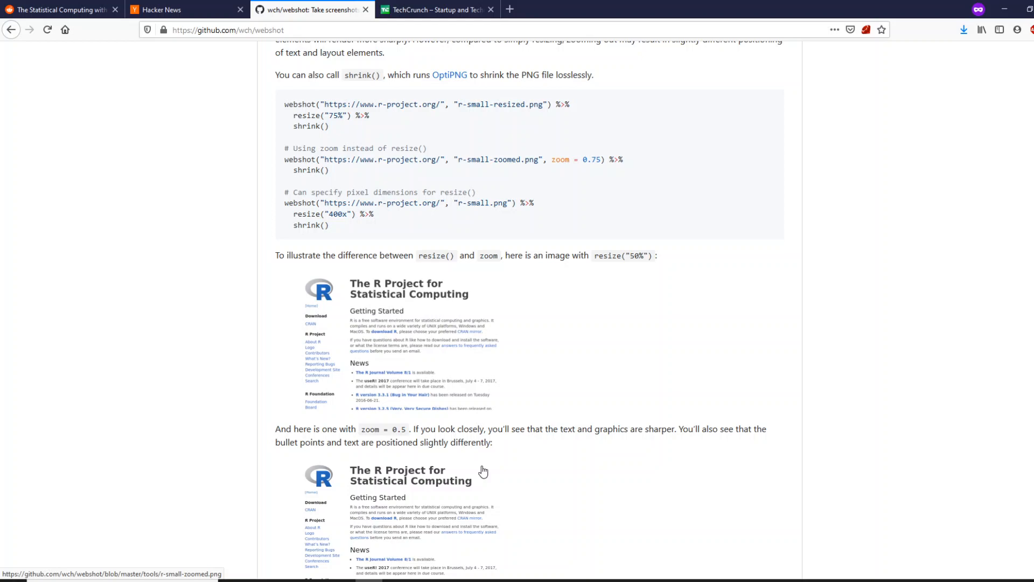
pyautogui.scroll(3)
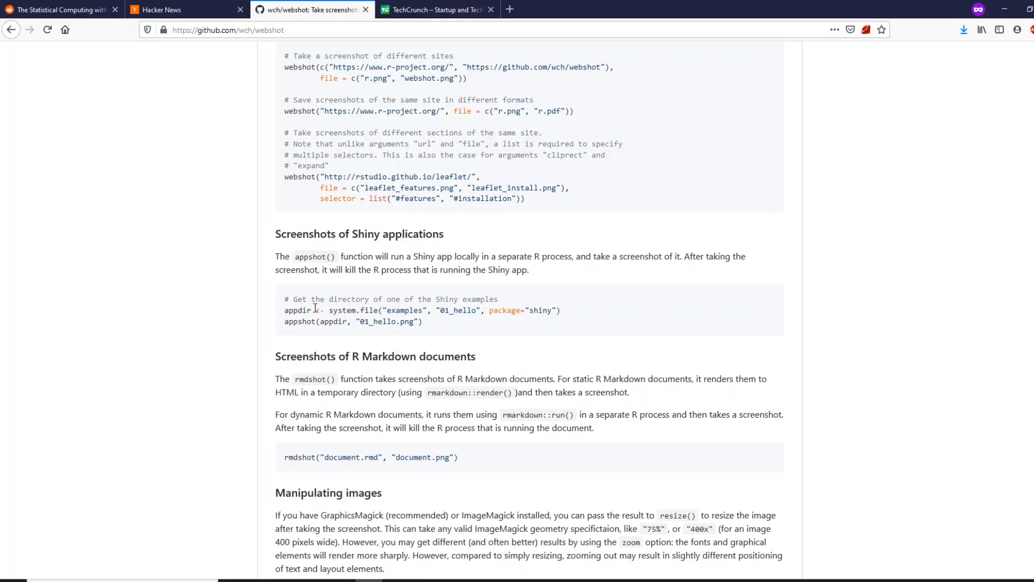
pyautogui.moveTo(370, 297)
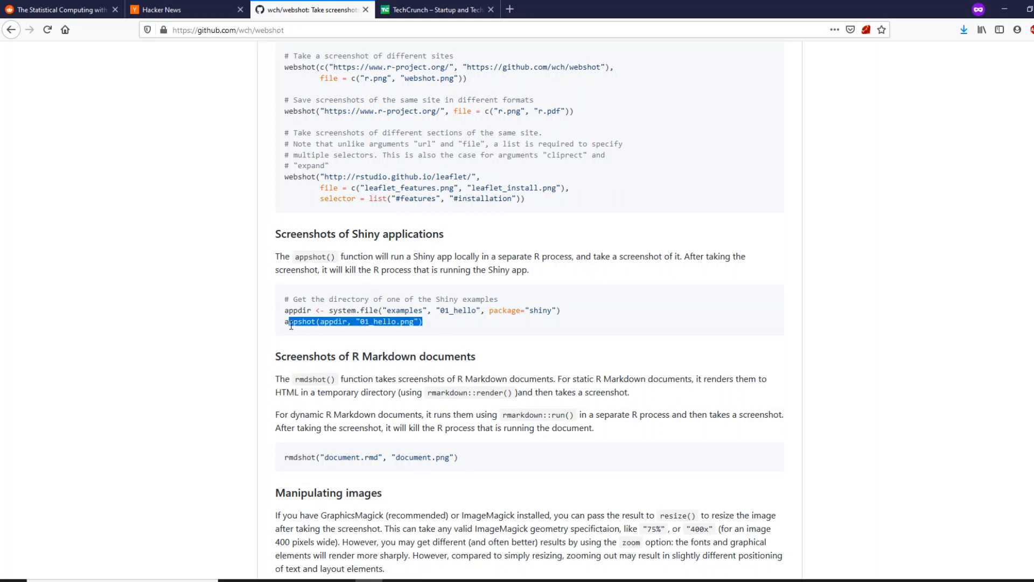
pyautogui.doubleClick(299, 321)
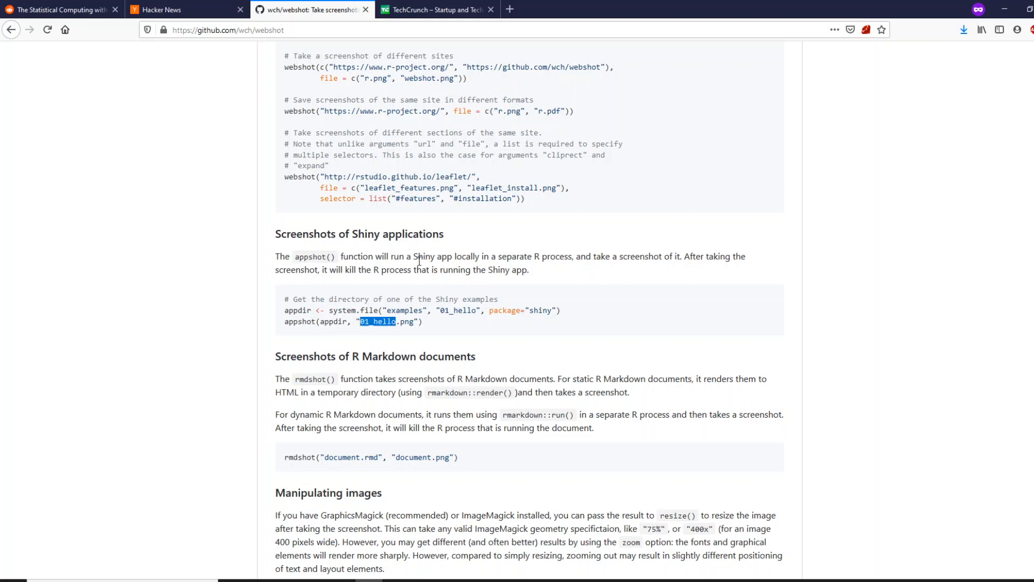
pyautogui.scroll(3)
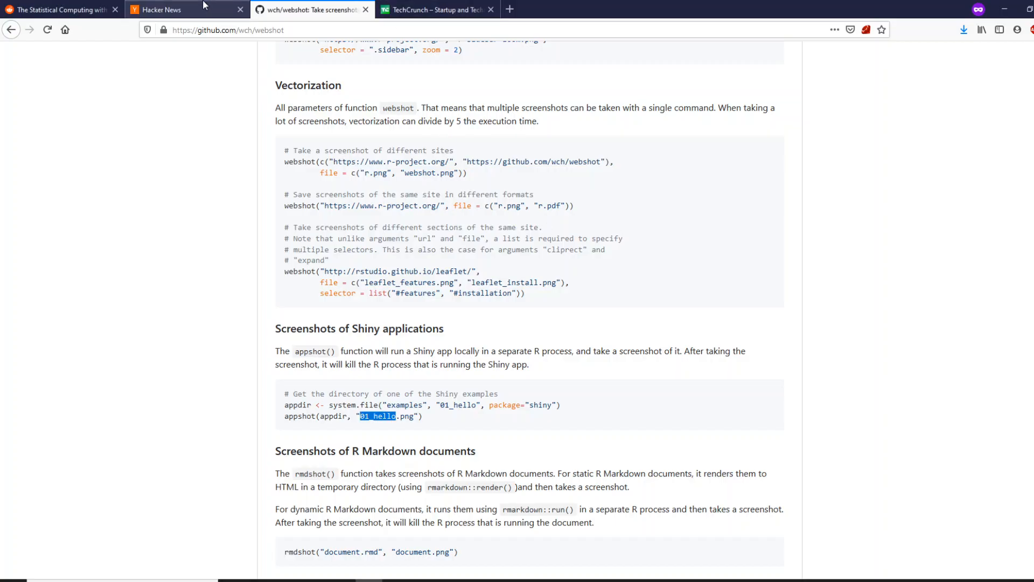
# - Search for 'anaconda' from the address bar of a new Firefox tab
pyautogui.click(184, 9)
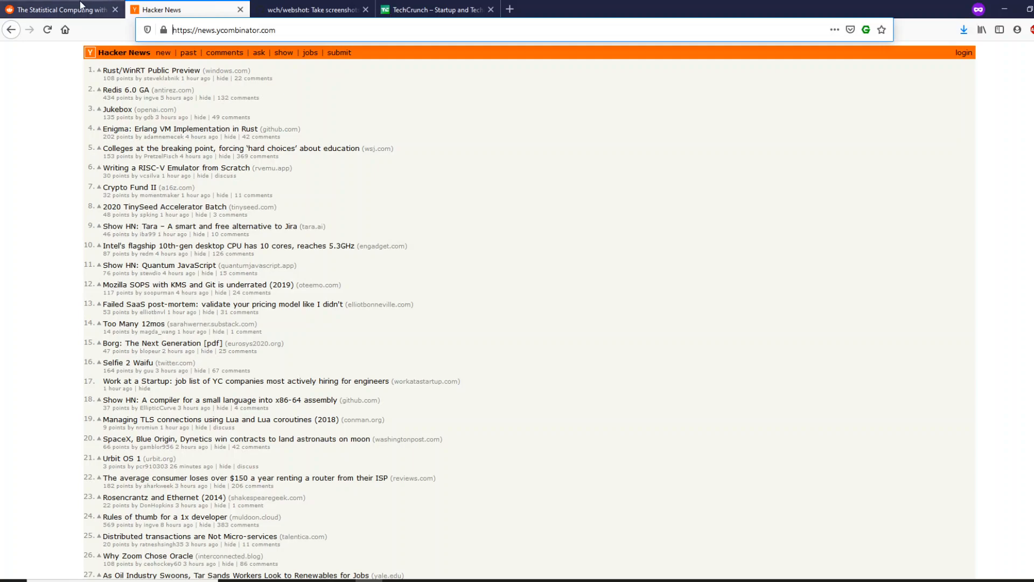
pyautogui.click(432, 9)
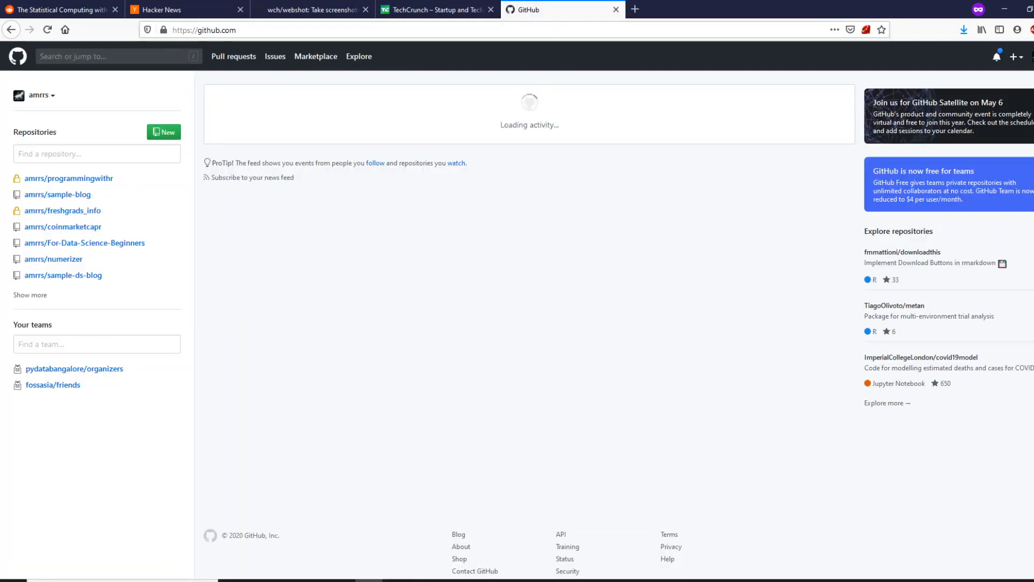
pyautogui.click(1019, 56)
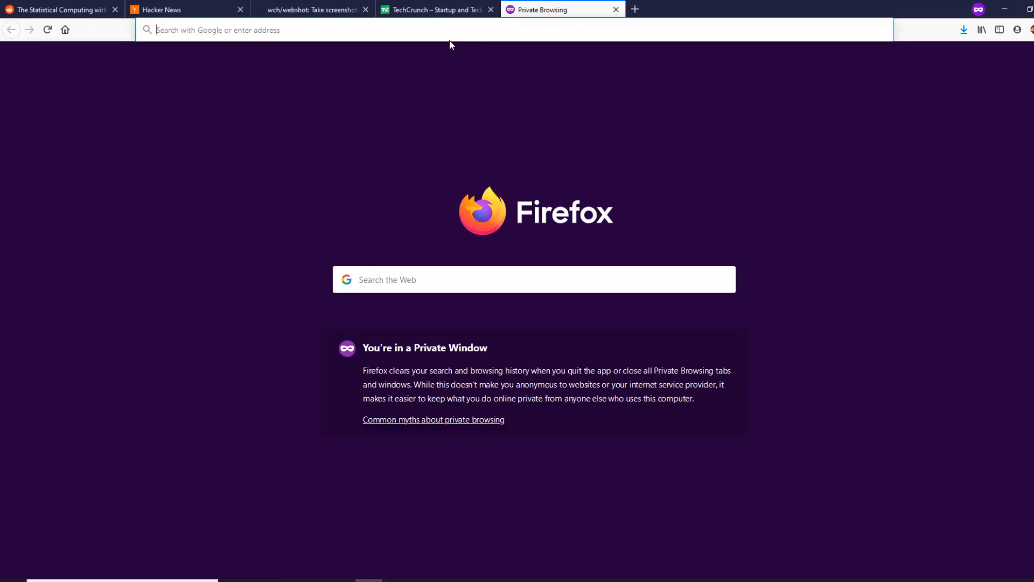
pyautogui.write('anaconda')
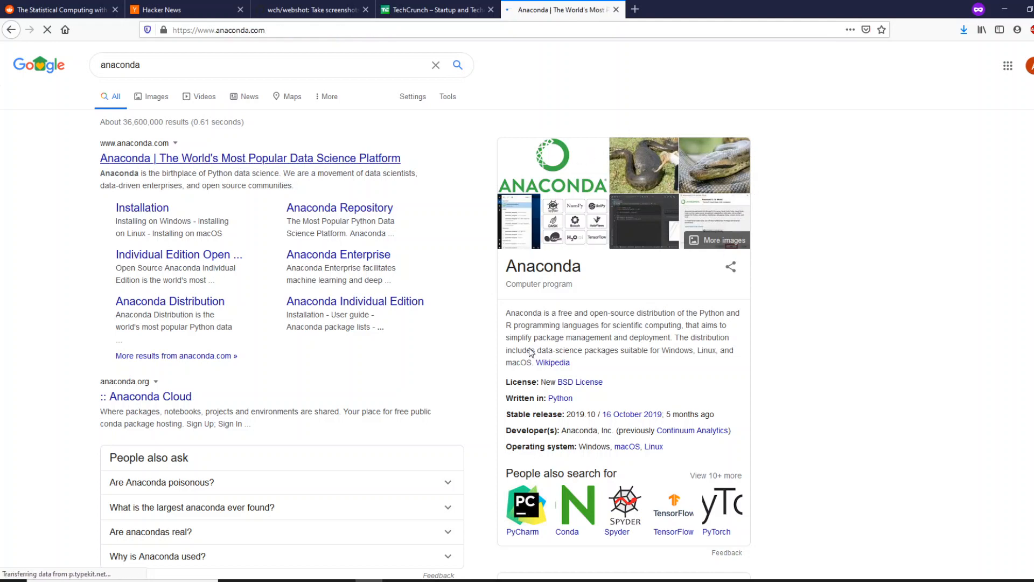
# - Load anaconda.com from the results and scroll through its homepage
pyautogui.click(250, 158)
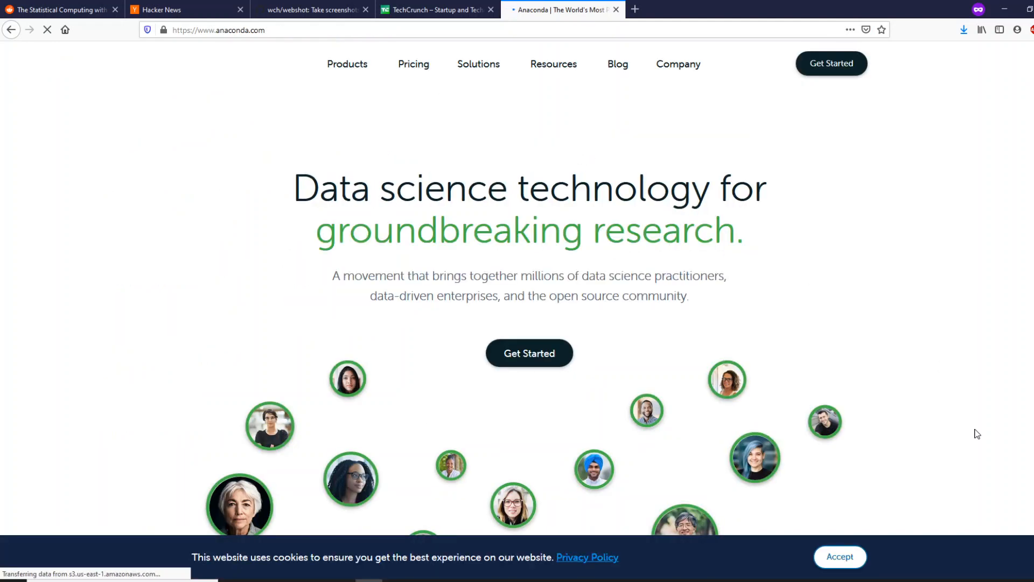
pyautogui.press('Win+Tab')
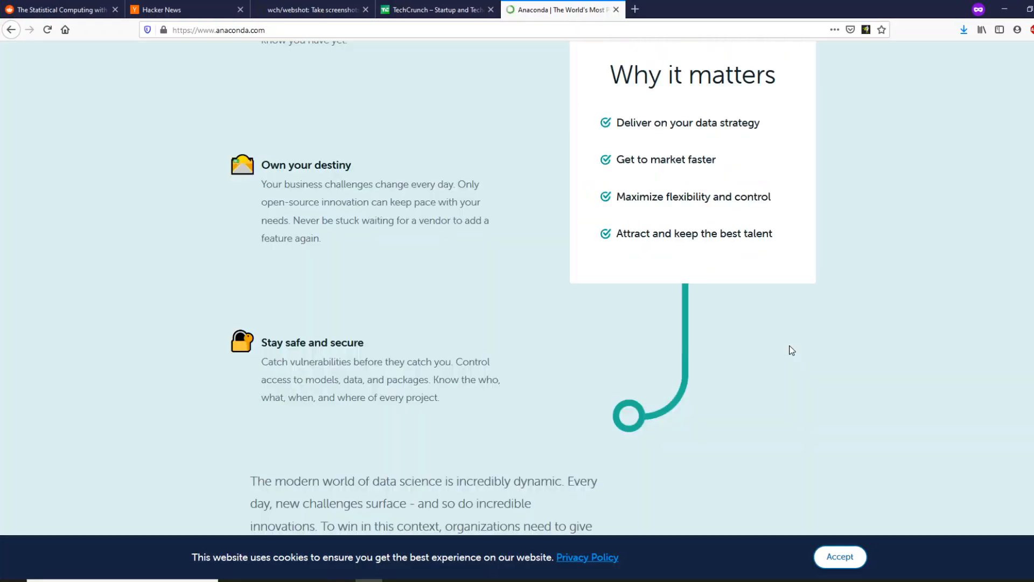
pyautogui.scroll(-3)
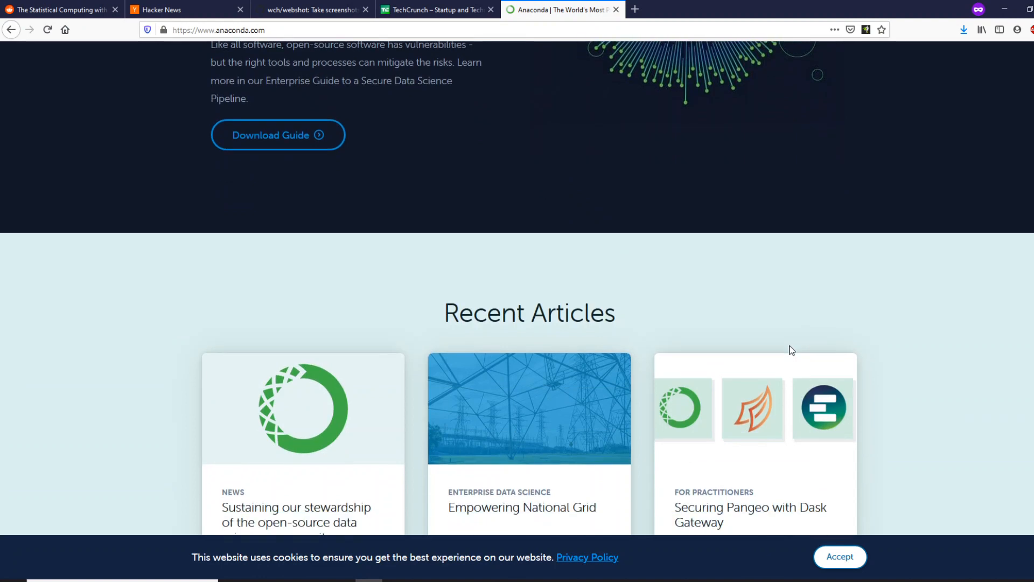
pyautogui.scroll(-3)
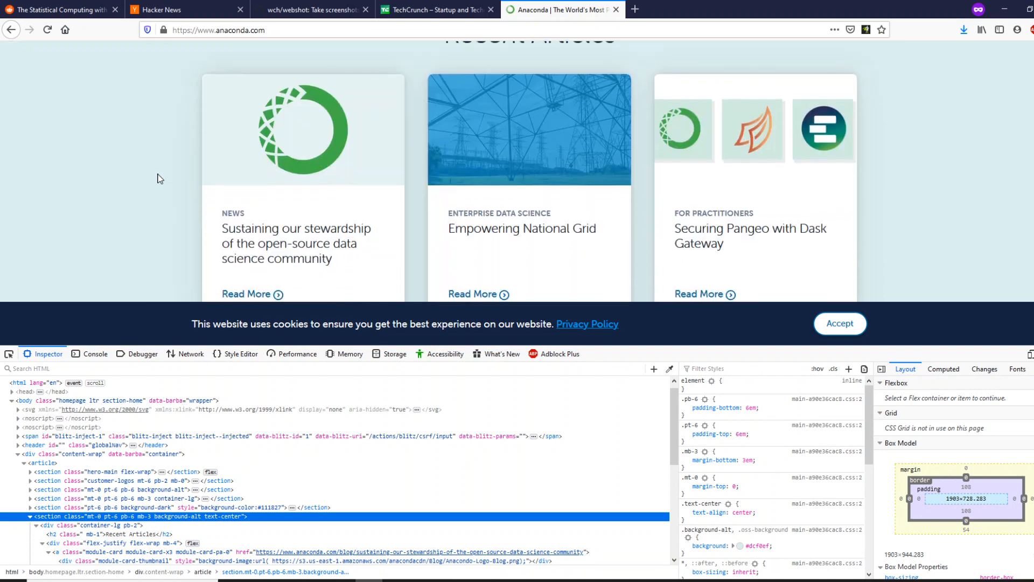
pyautogui.scroll(-3)
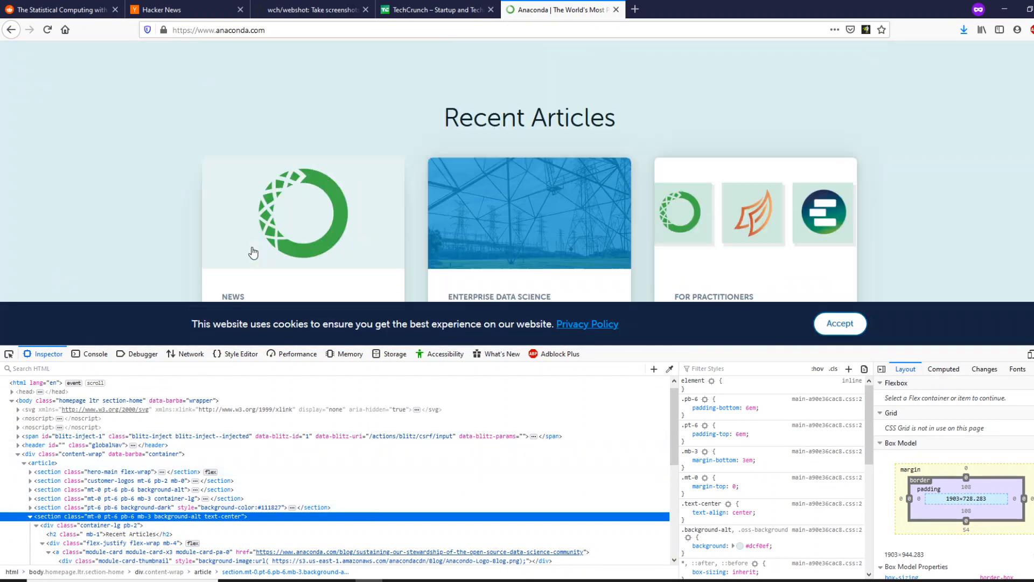
pyautogui.scroll(3)
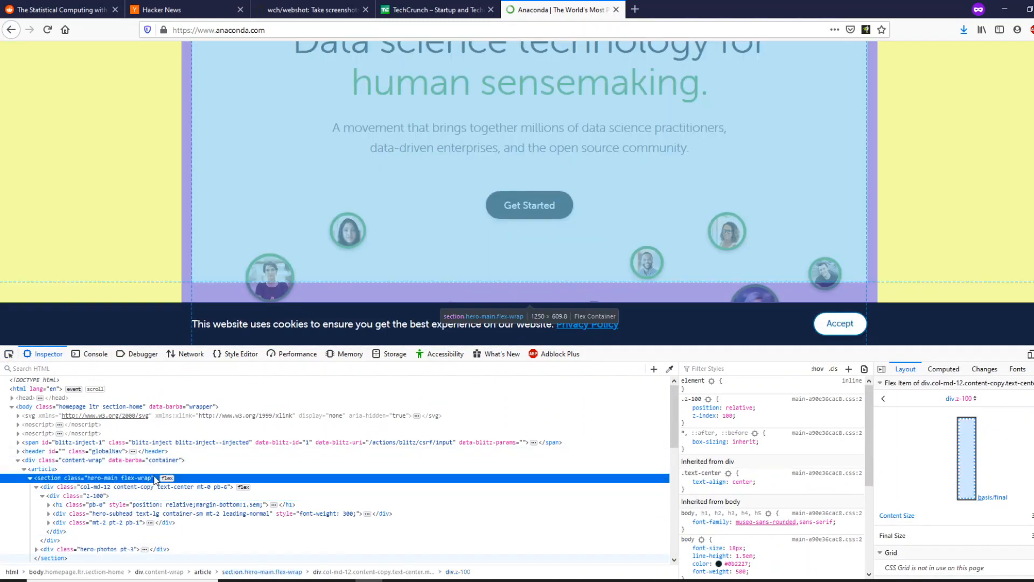
# - Inspect the top headline section, note its hero-main class, and switch to RStudio
pyautogui.click(96, 477)
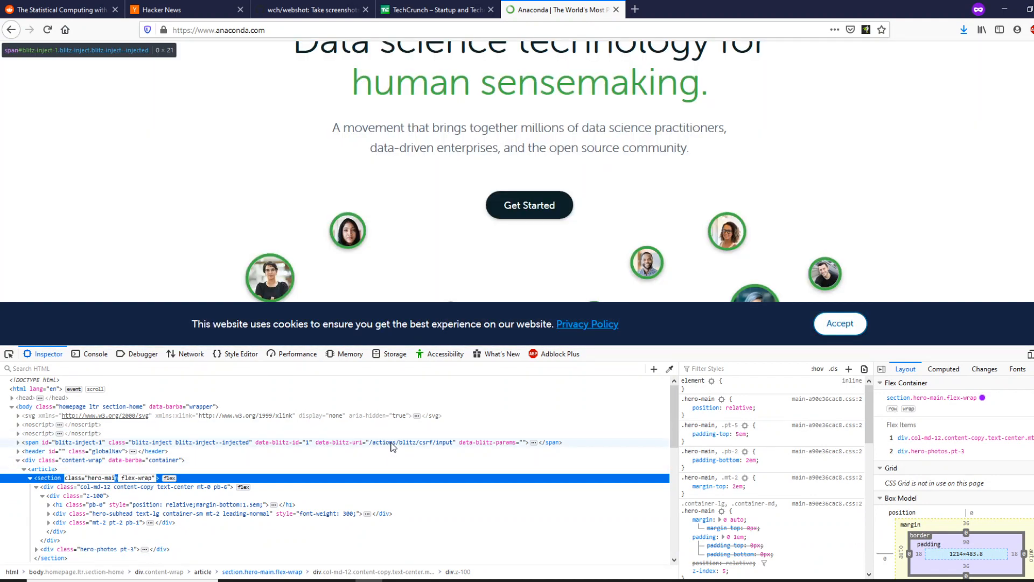
pyautogui.press('Alt+Tab')
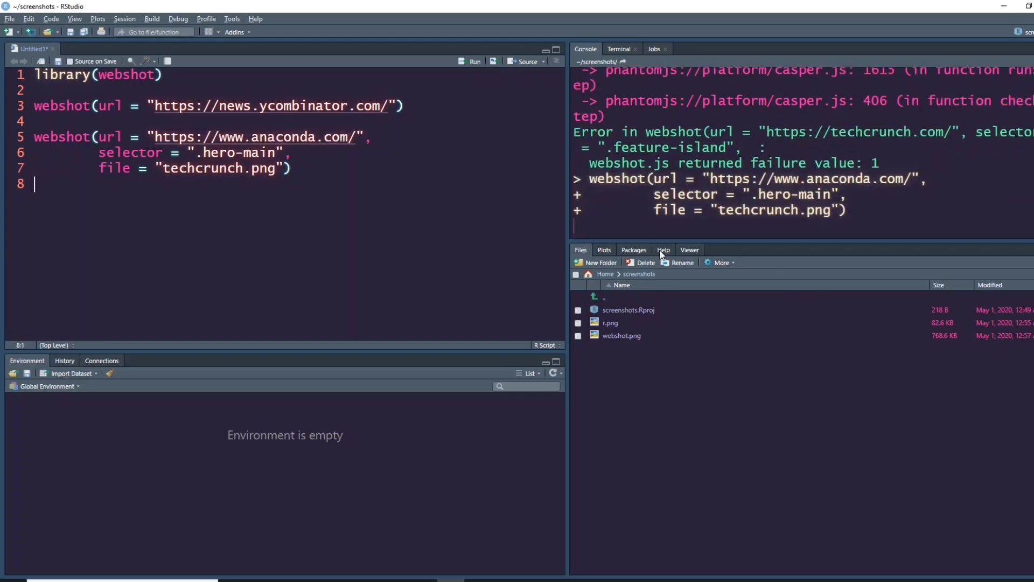
# - Check webshot's help, then view the new techcrunch.png from the project's Files pane
pyautogui.click(663, 249)
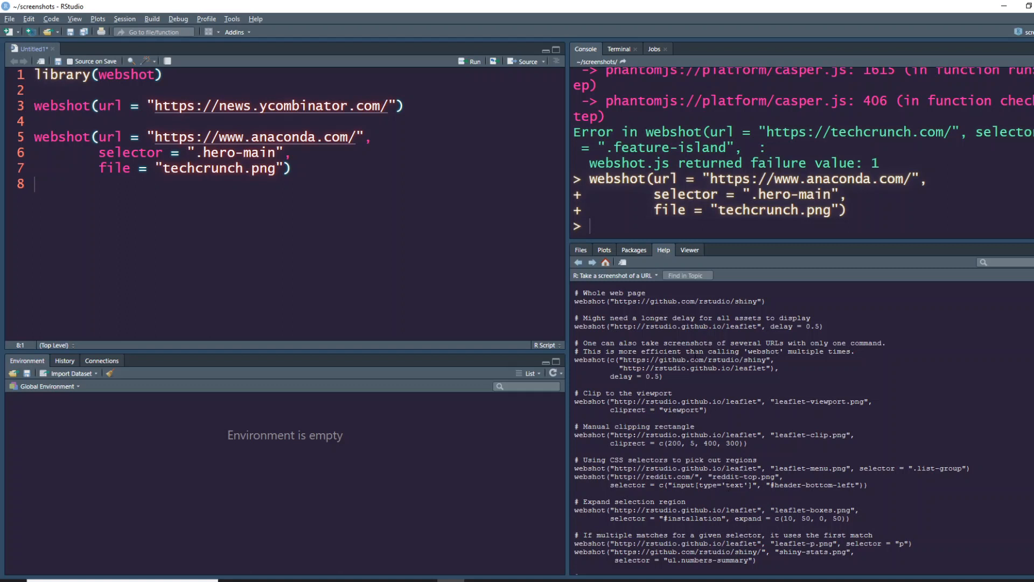
pyautogui.moveTo(582, 257)
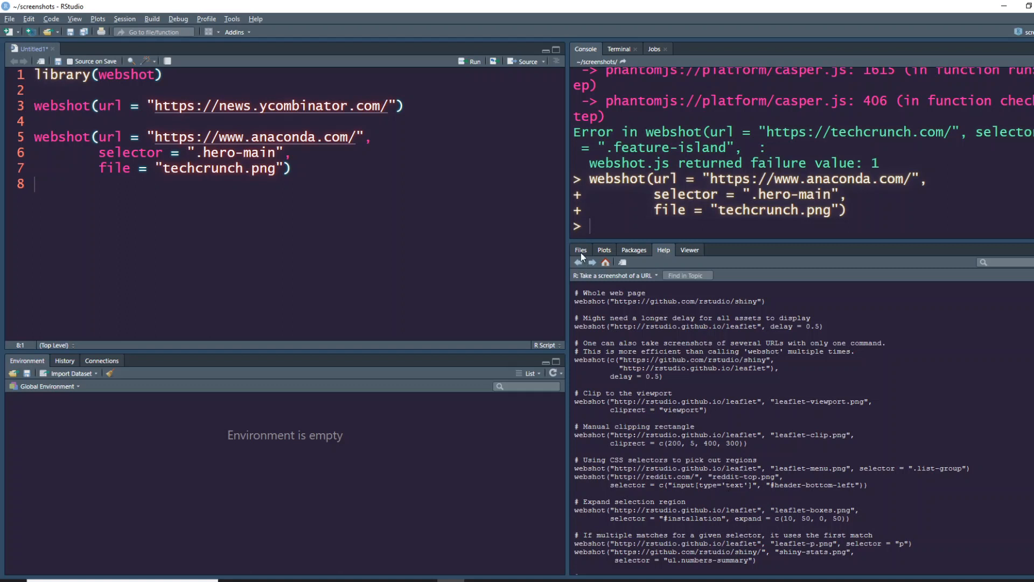
pyautogui.click(580, 249)
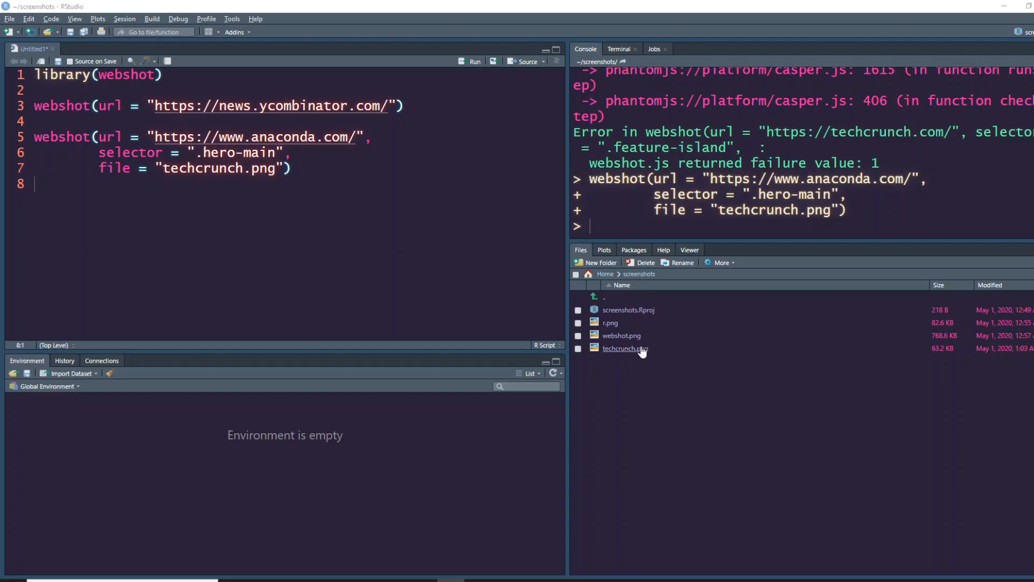
pyautogui.doubleClick(621, 349)
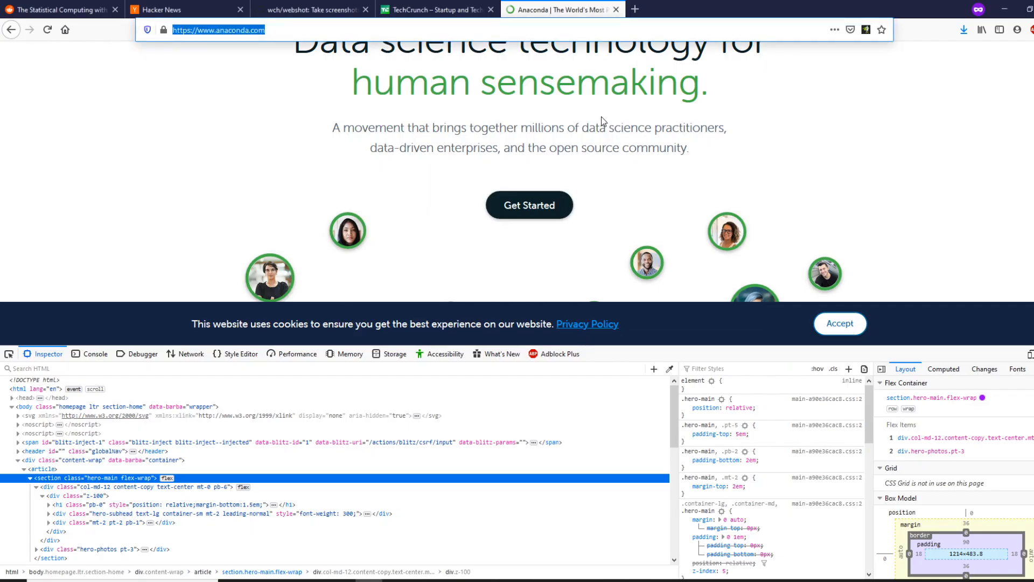
pyautogui.scroll(-3)
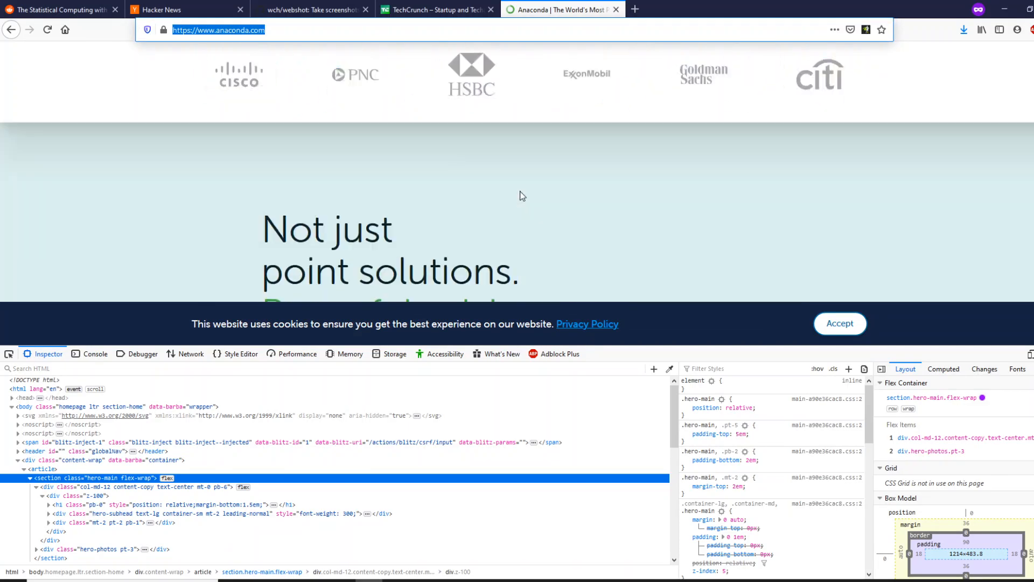
pyautogui.scroll(-3)
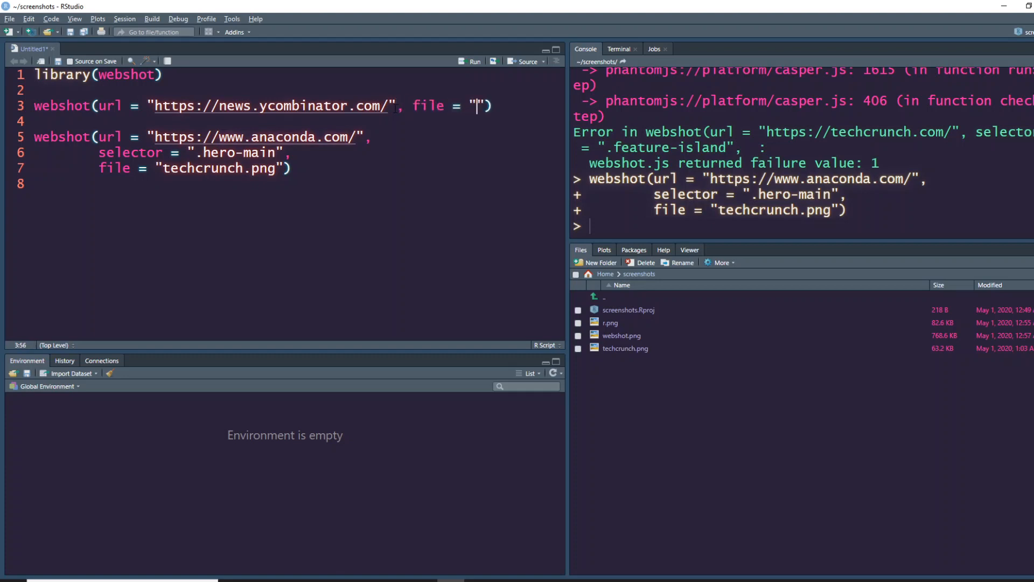
# - Add file = "hn.pdf" to the Hacker News webshot call and run it
pyautogui.write('hn.pdf')
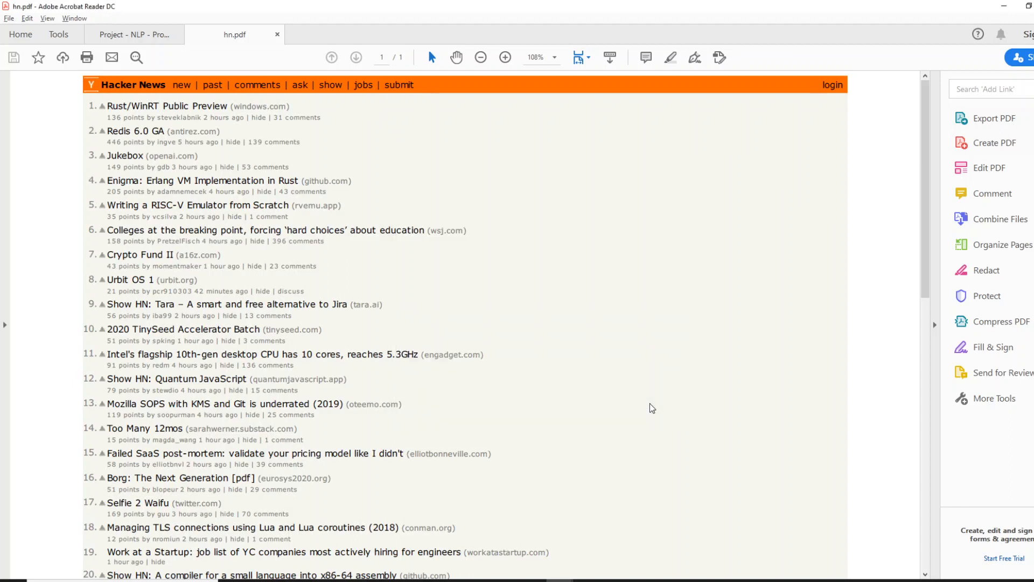
# - Leave the hn.pdf view in Acrobat Reader and switch back to Firefox
pyautogui.click(993, 118)
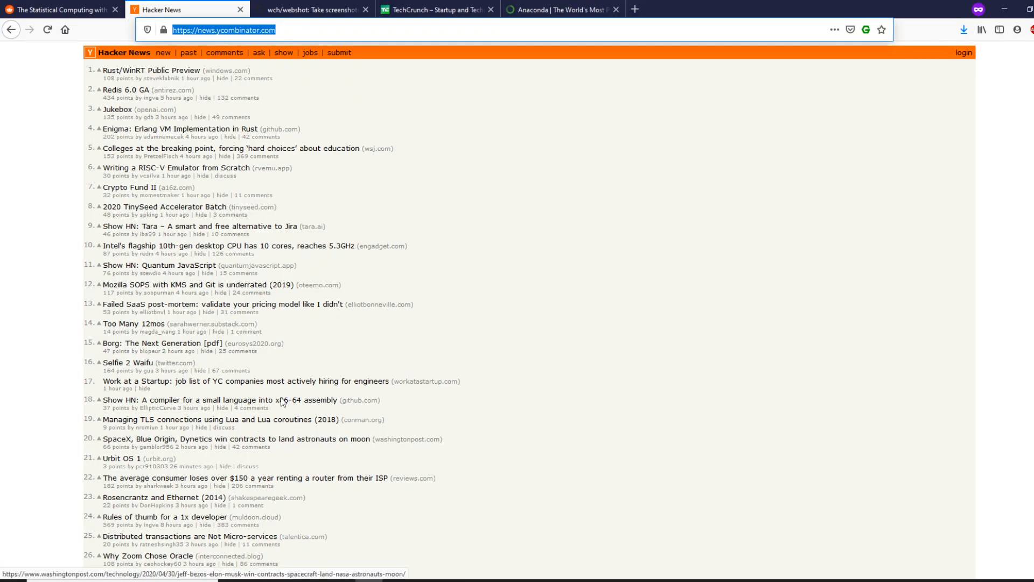
# - Return to the wch/webshot README tab and scroll up to its Usage section
pyautogui.click(311, 10)
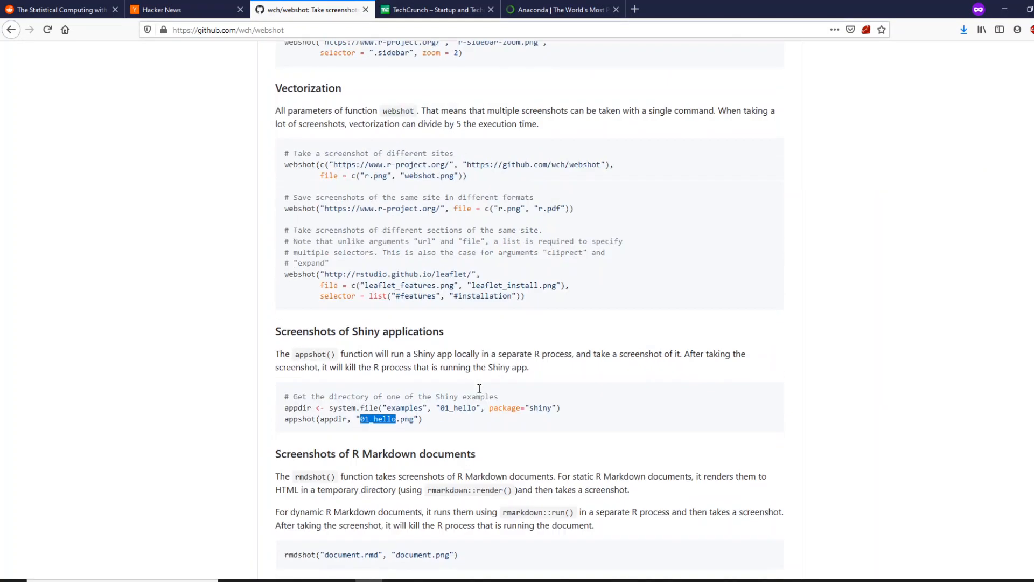
pyautogui.scroll(3)
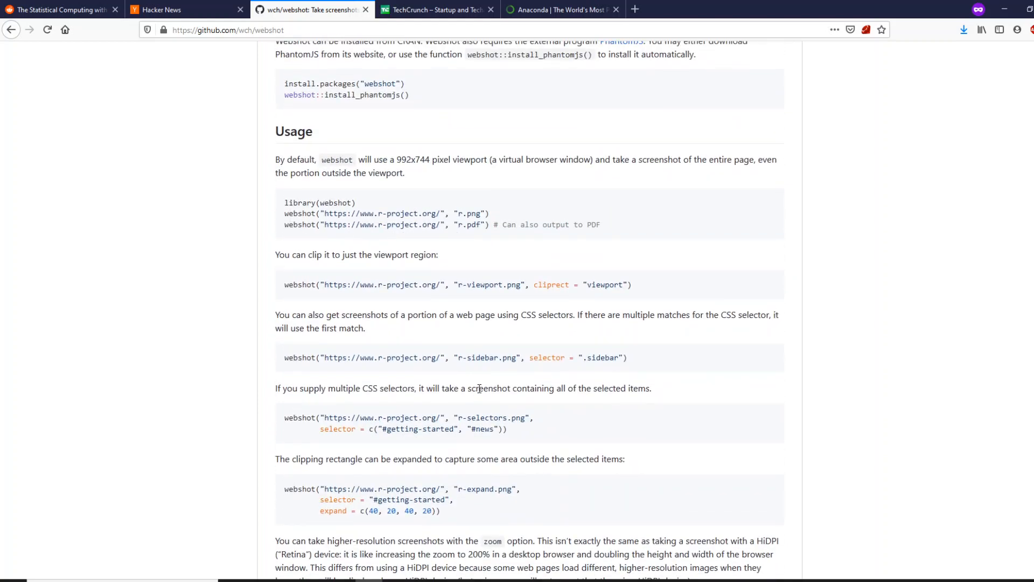